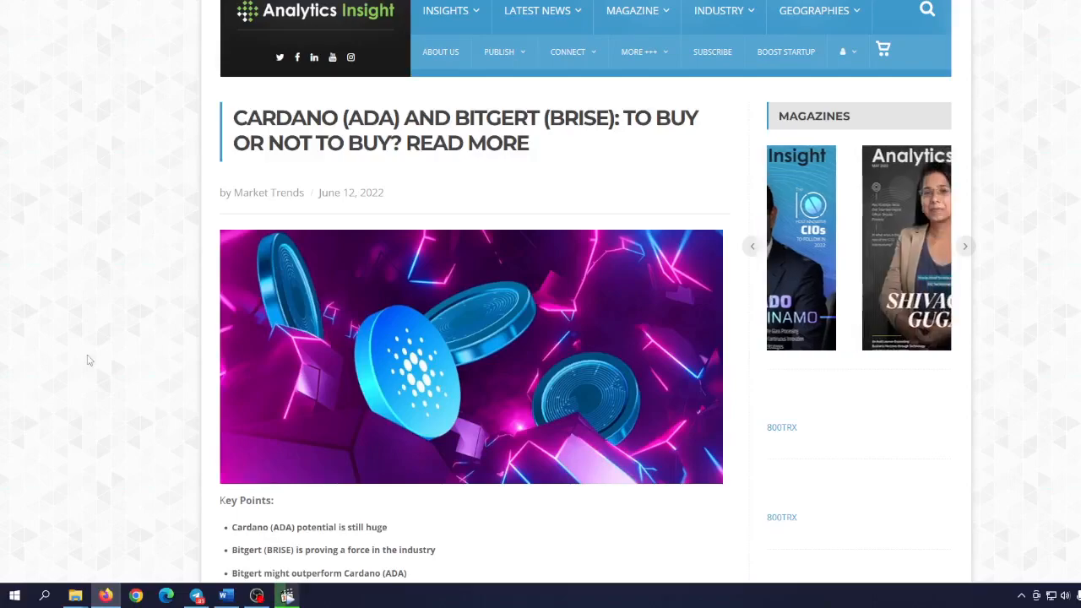
# Step: Switch the Bitgert to USD chart to the 7D range and return to the overview
pyautogui.scroll(-3)
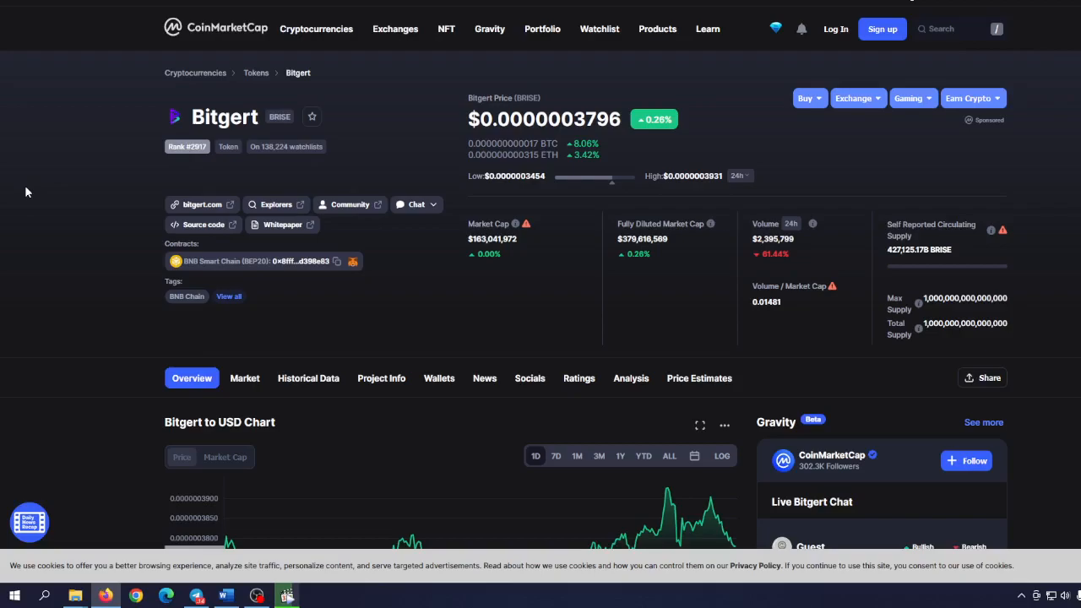
pyautogui.moveTo(32, 183)
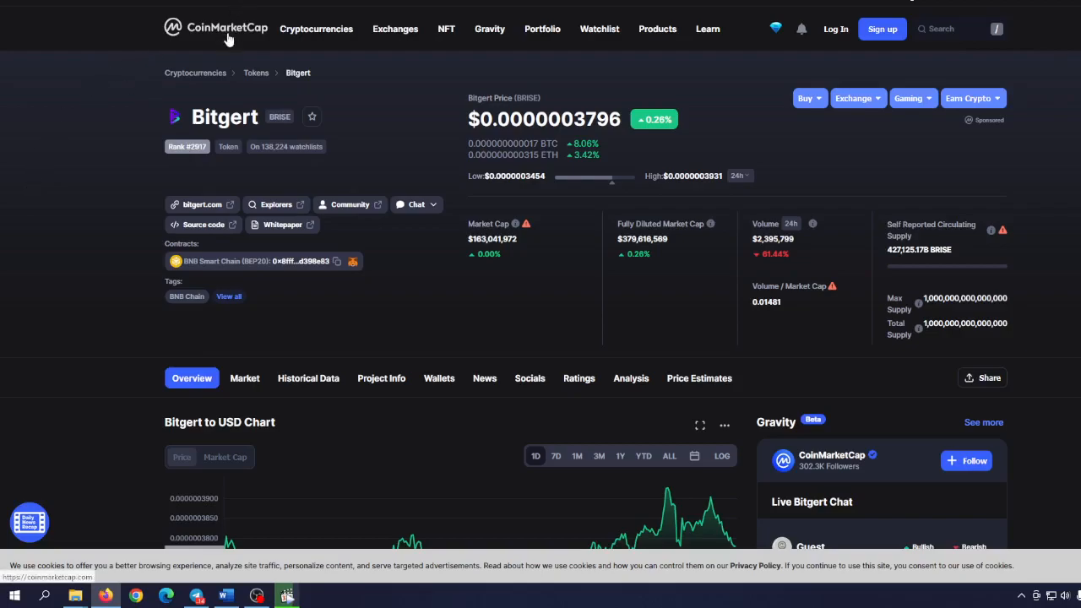
pyautogui.moveTo(216, 27)
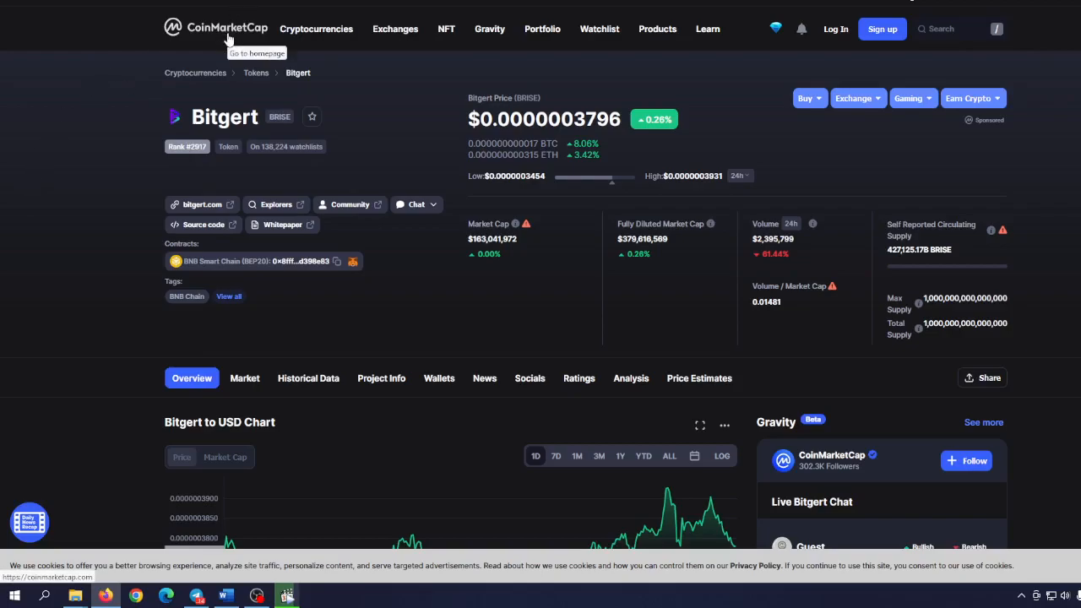
pyautogui.moveTo(108, 172)
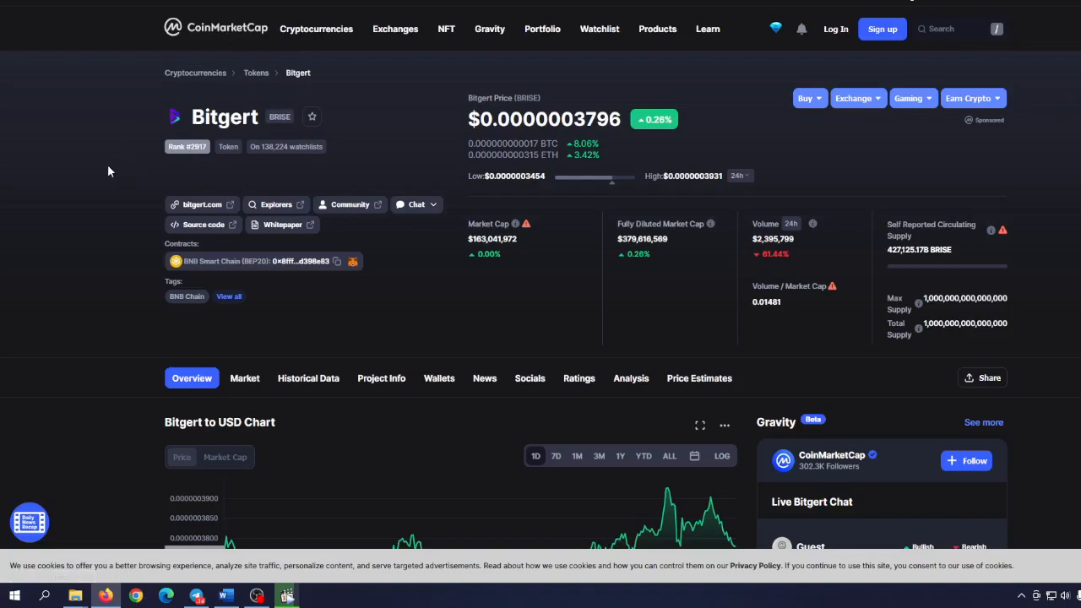
pyautogui.moveTo(195, 90)
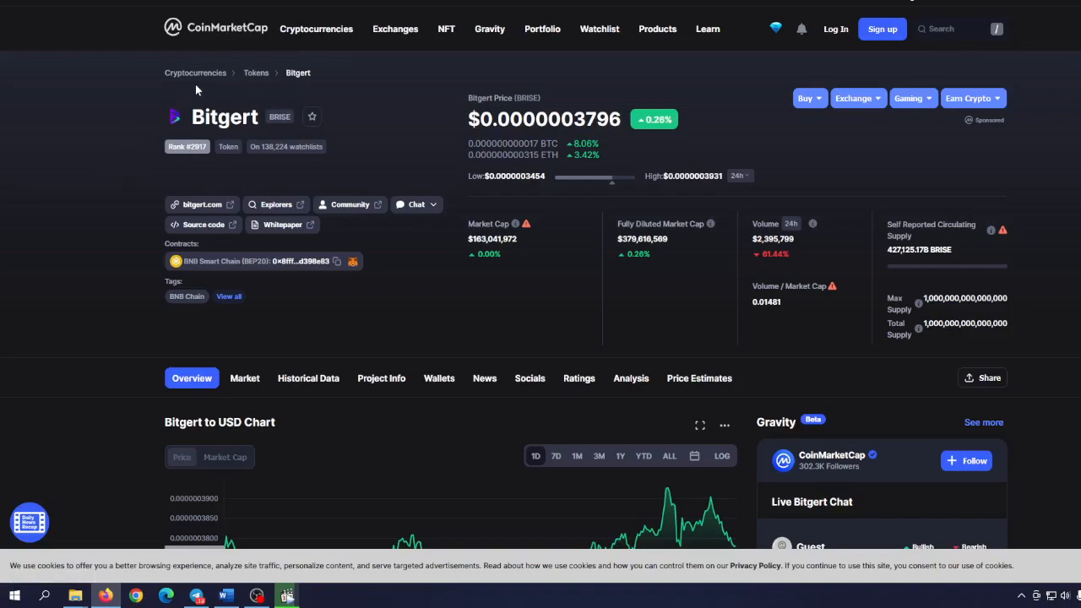
pyautogui.moveTo(243, 159)
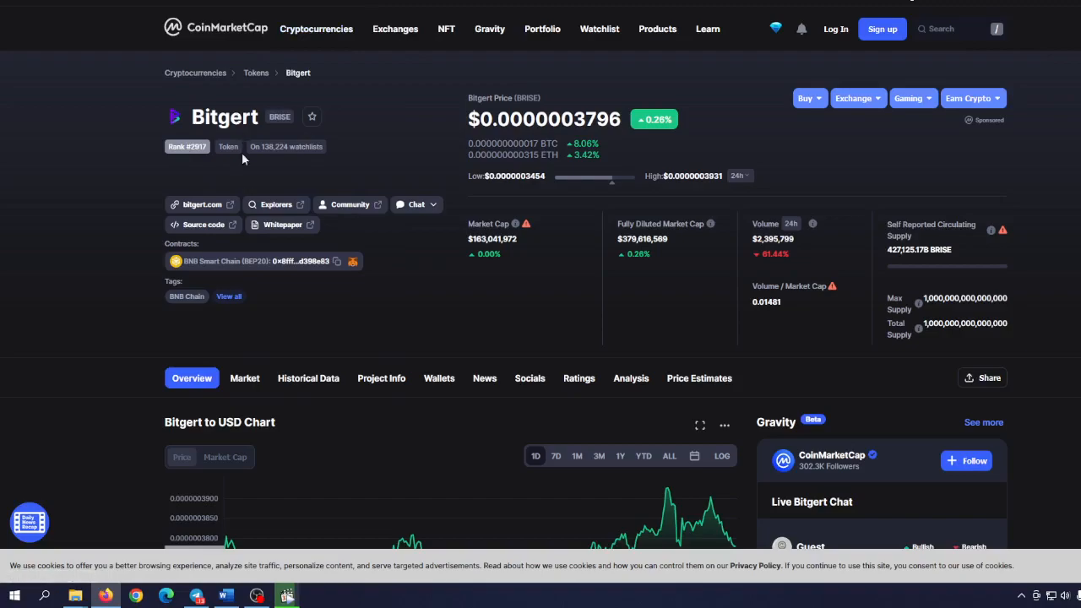
pyautogui.scroll(-3)
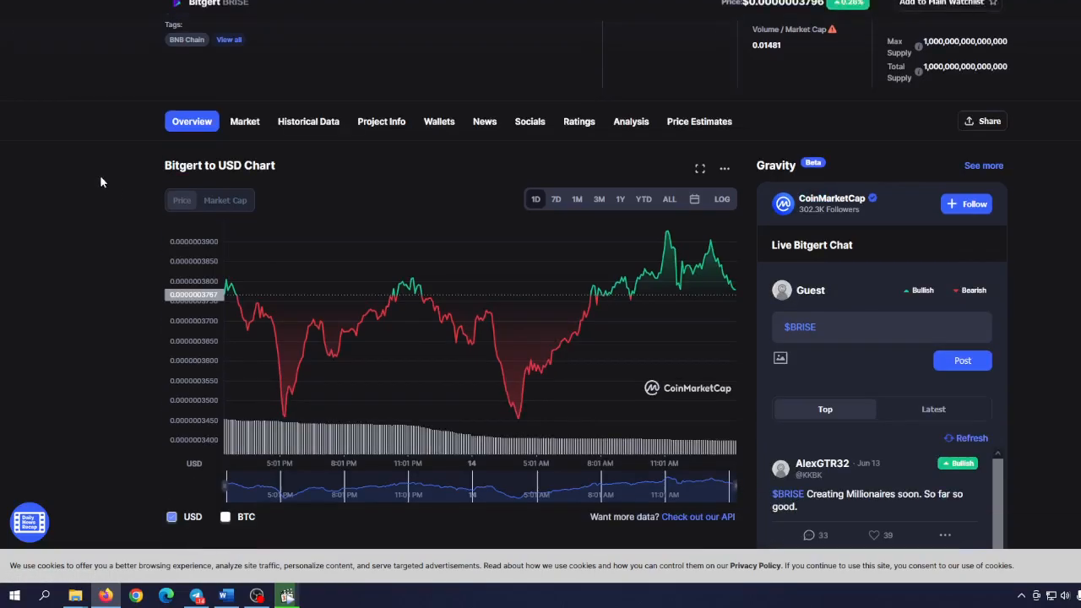
pyautogui.click(556, 199)
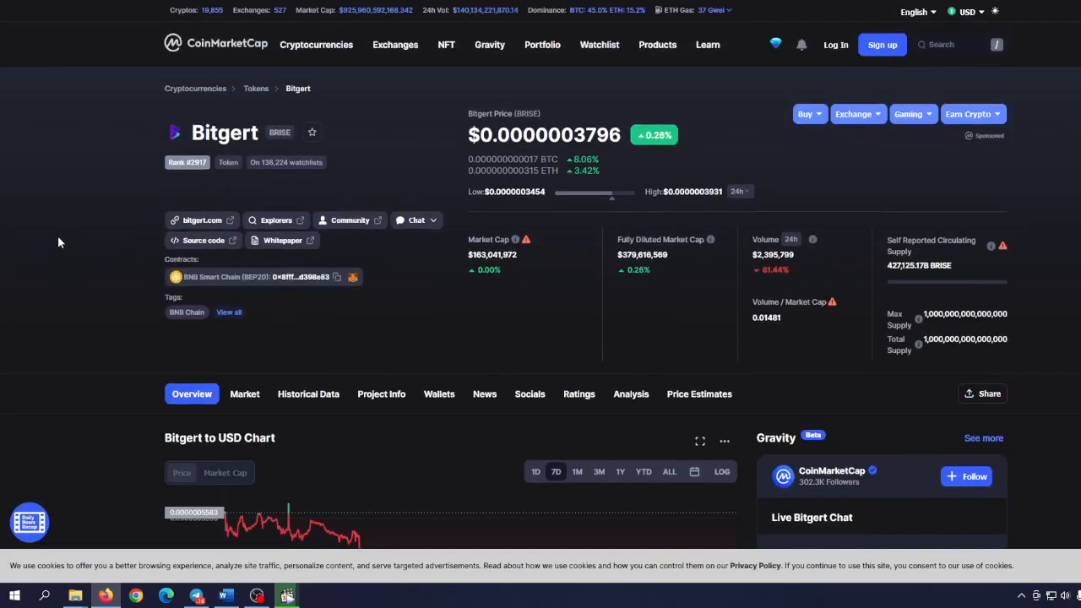
pyautogui.moveTo(74, 216)
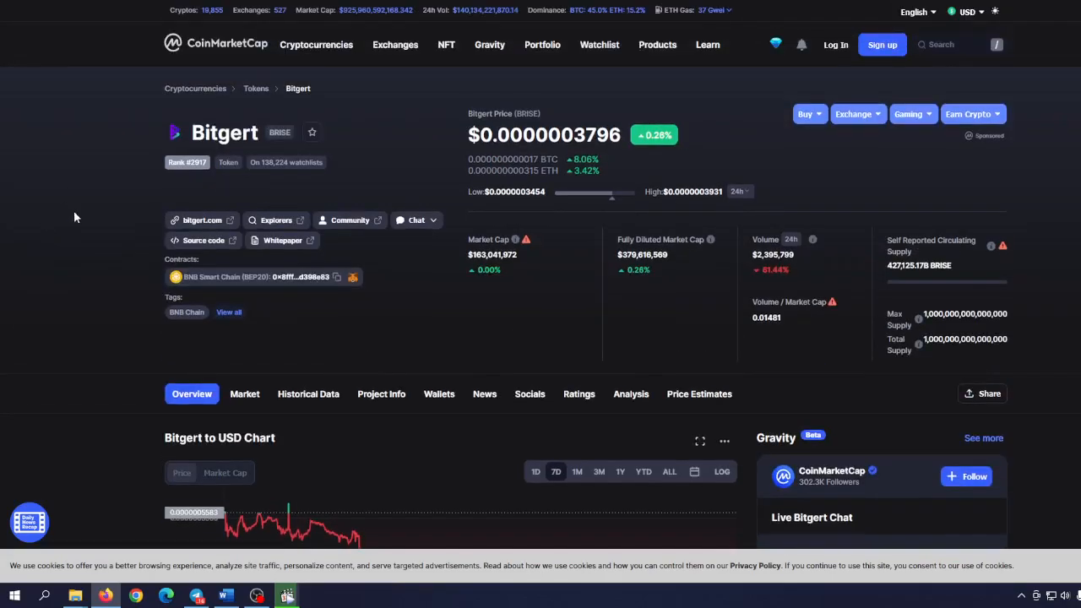
pyautogui.moveTo(41, 311)
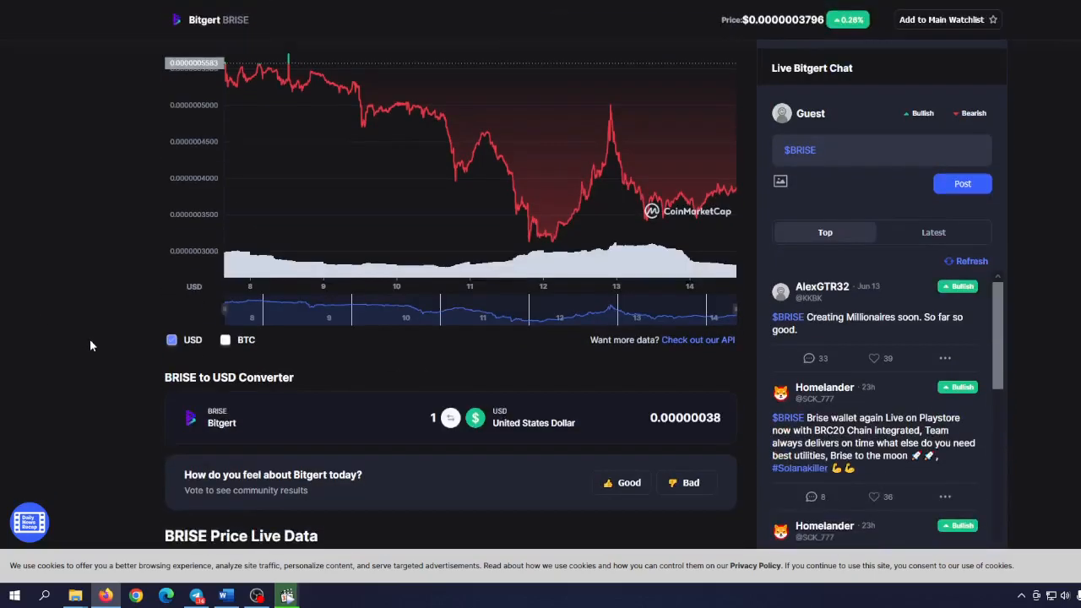
pyautogui.scroll(3)
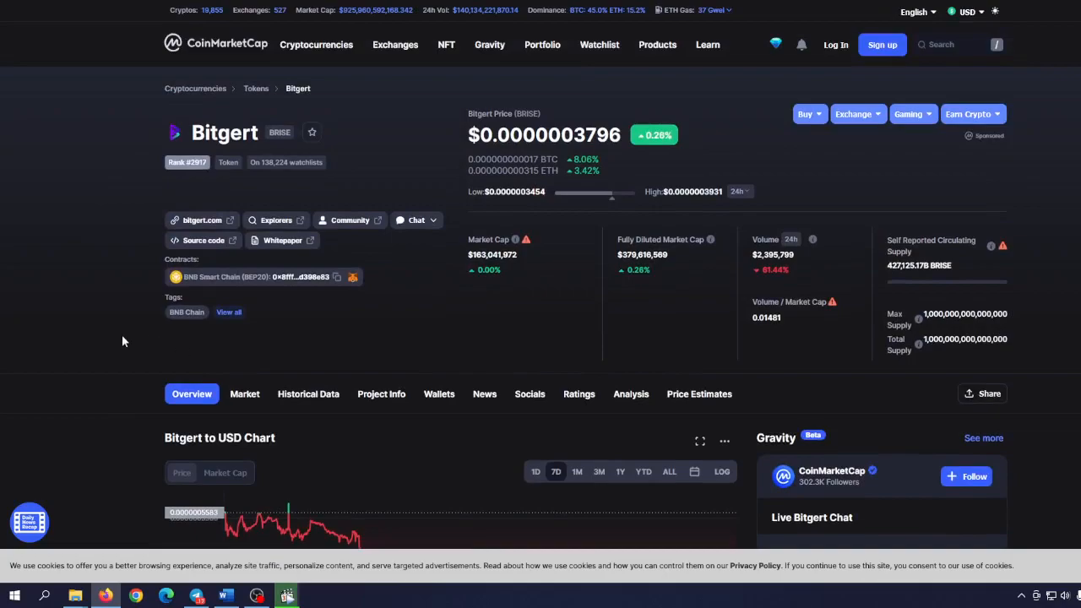
pyautogui.moveTo(134, 330)
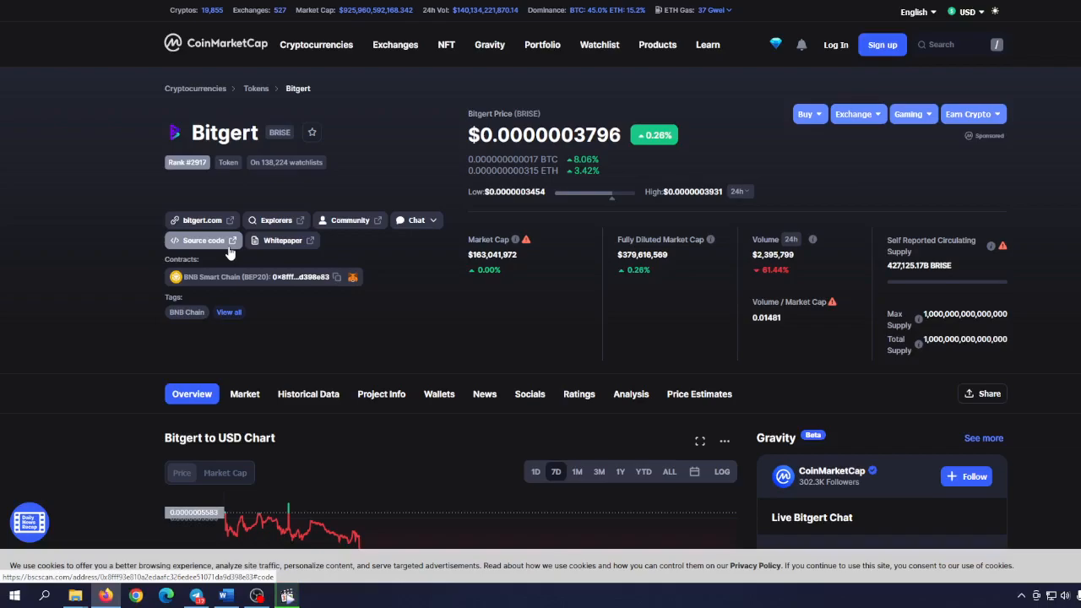
pyautogui.scroll(-3)
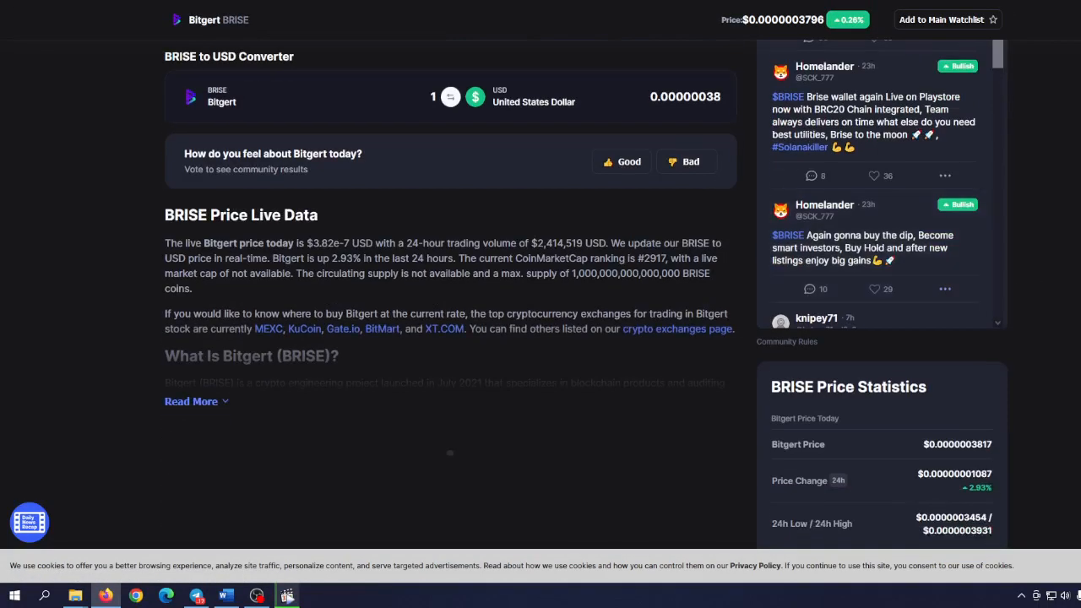
pyautogui.scroll(-3)
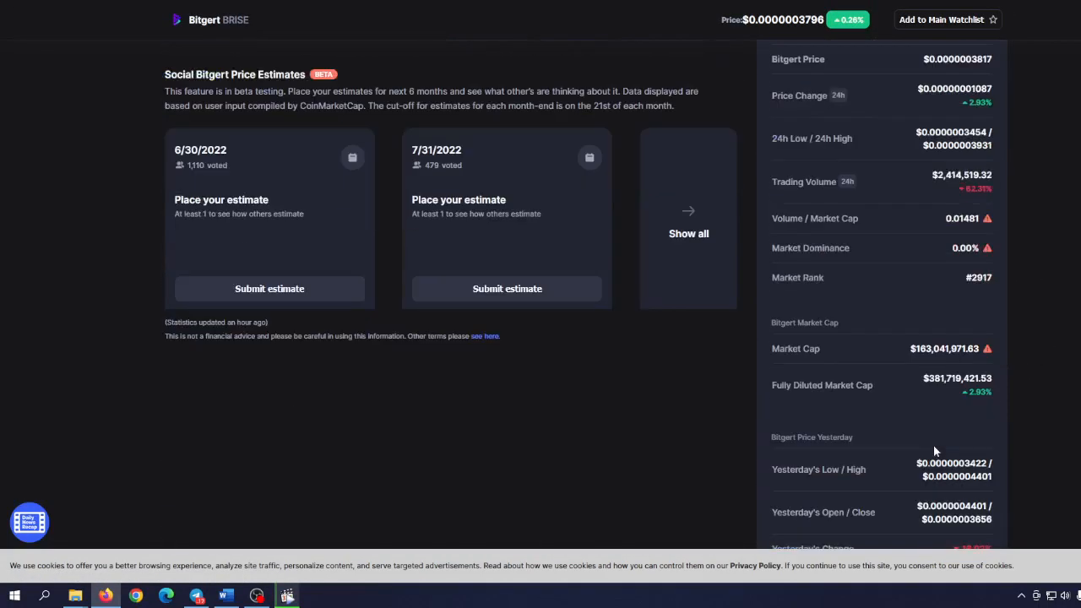
pyautogui.scroll(-3)
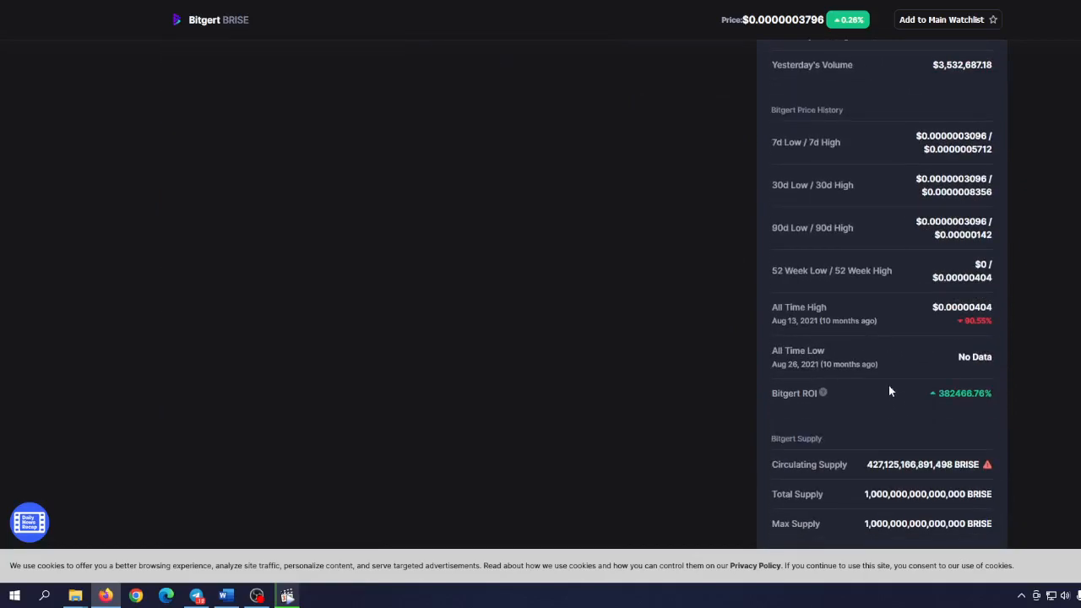
pyautogui.scroll(3)
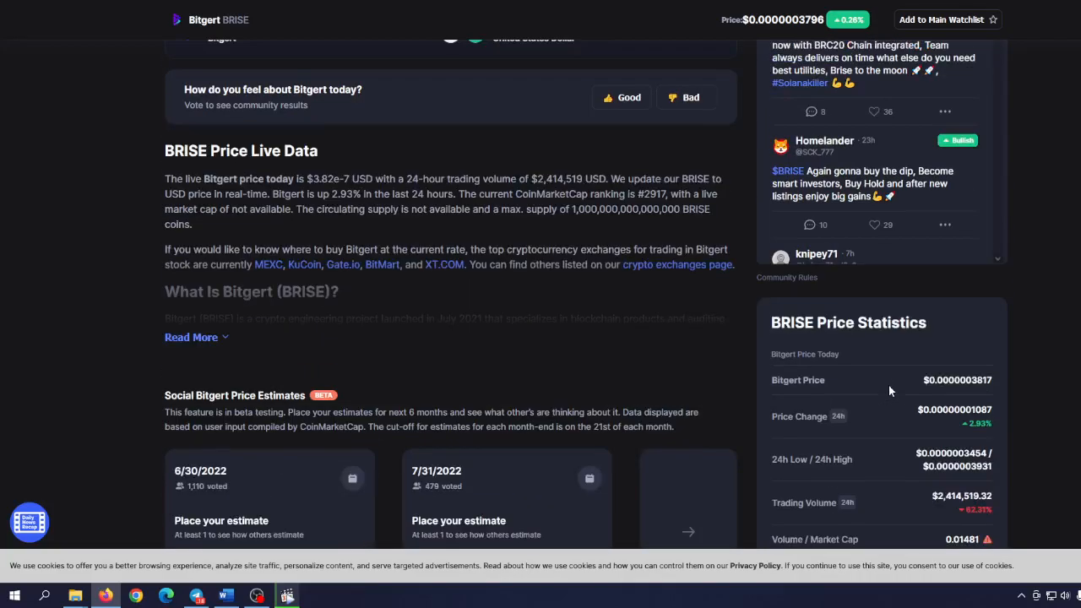
pyautogui.scroll(3)
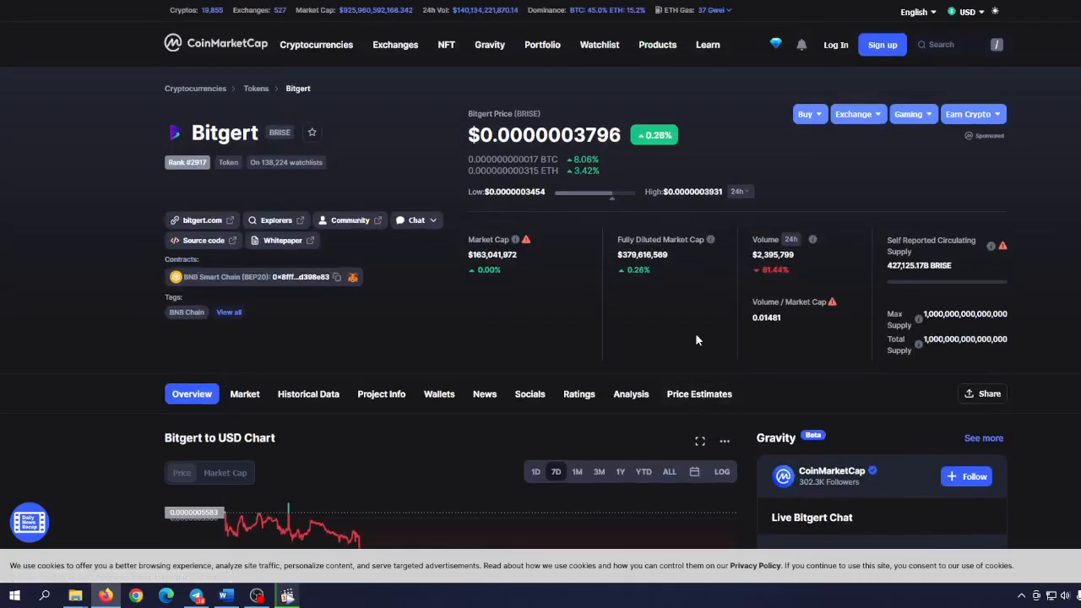
pyautogui.scroll(-3)
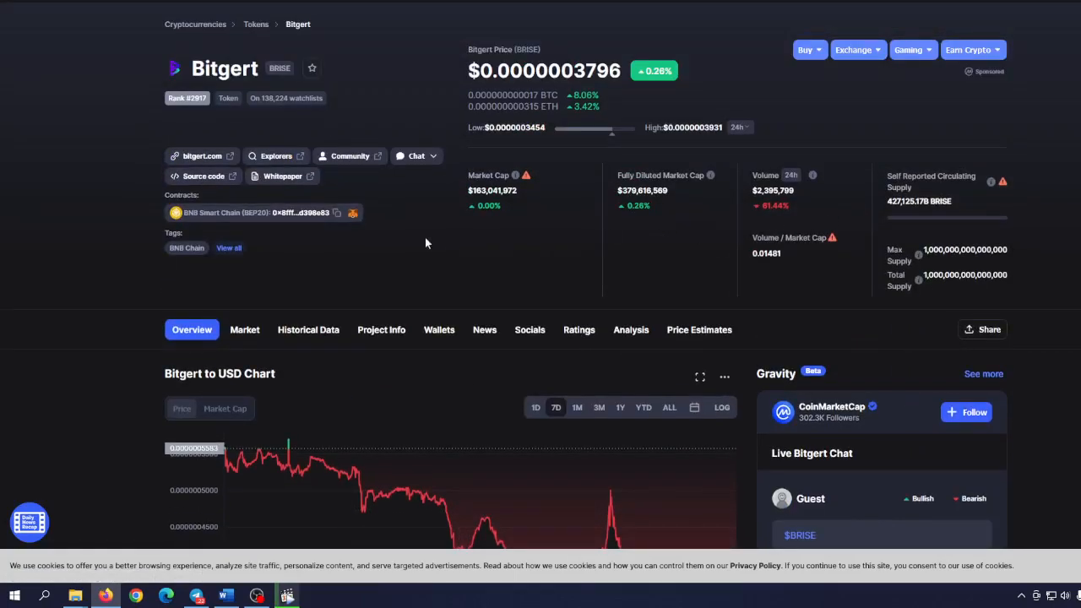
pyautogui.moveTo(375, 257)
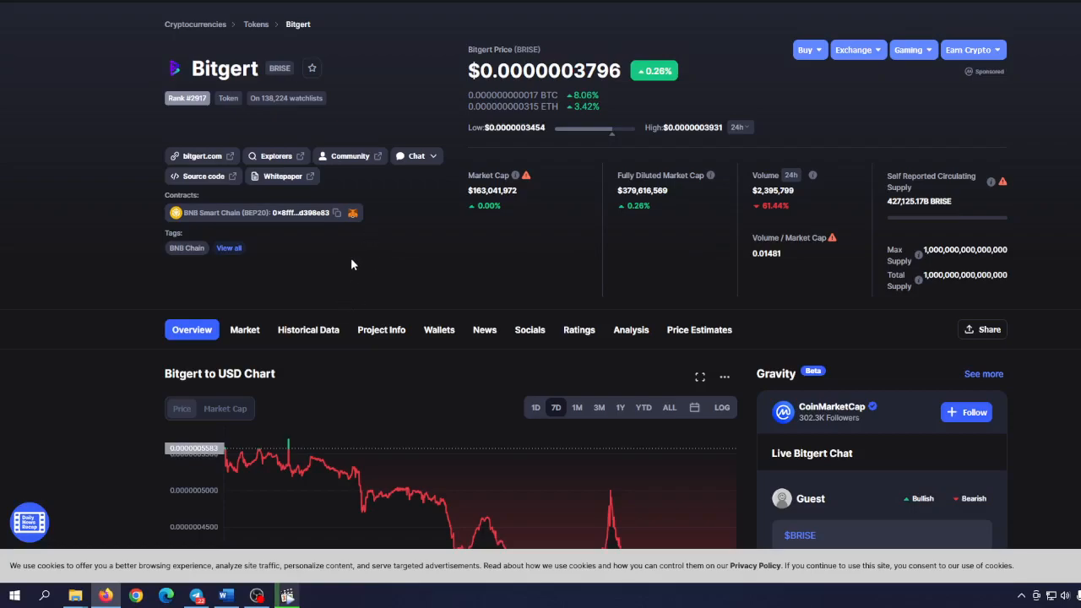
pyautogui.moveTo(498, 239)
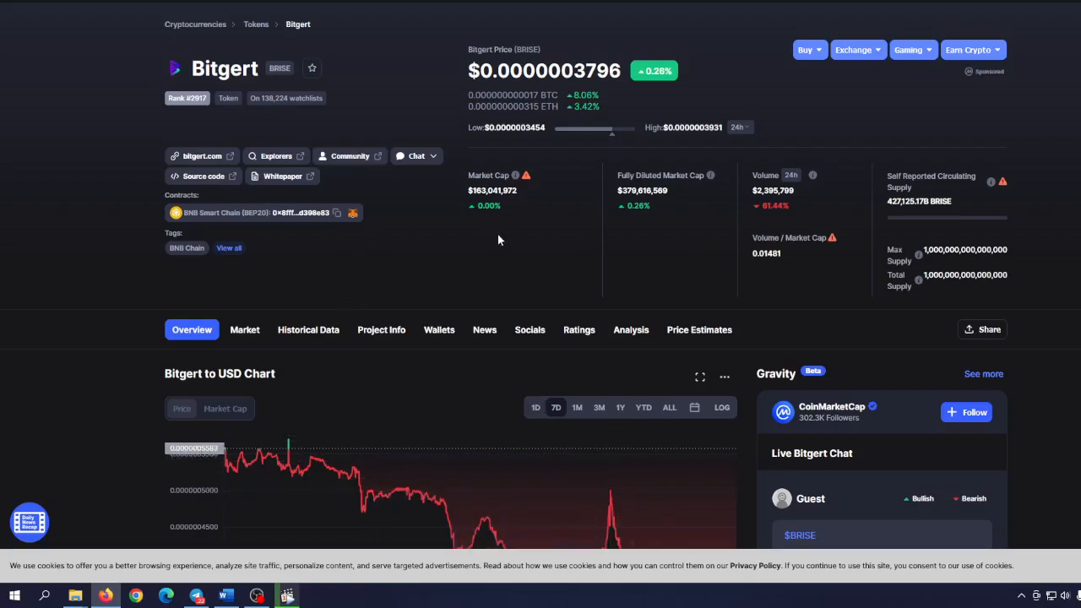
pyautogui.moveTo(709, 174)
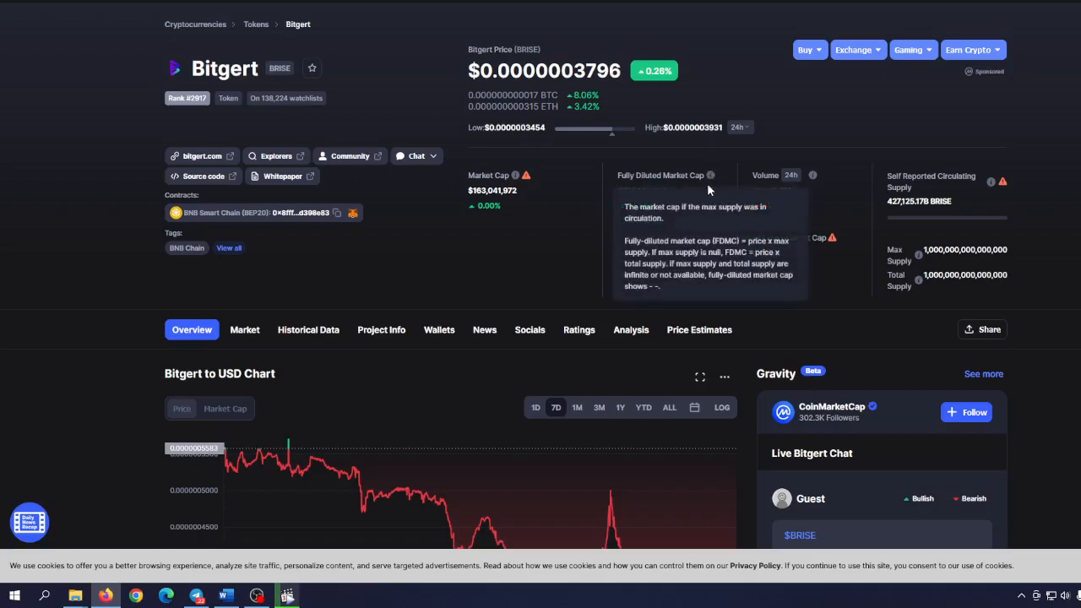
pyautogui.moveTo(709, 189)
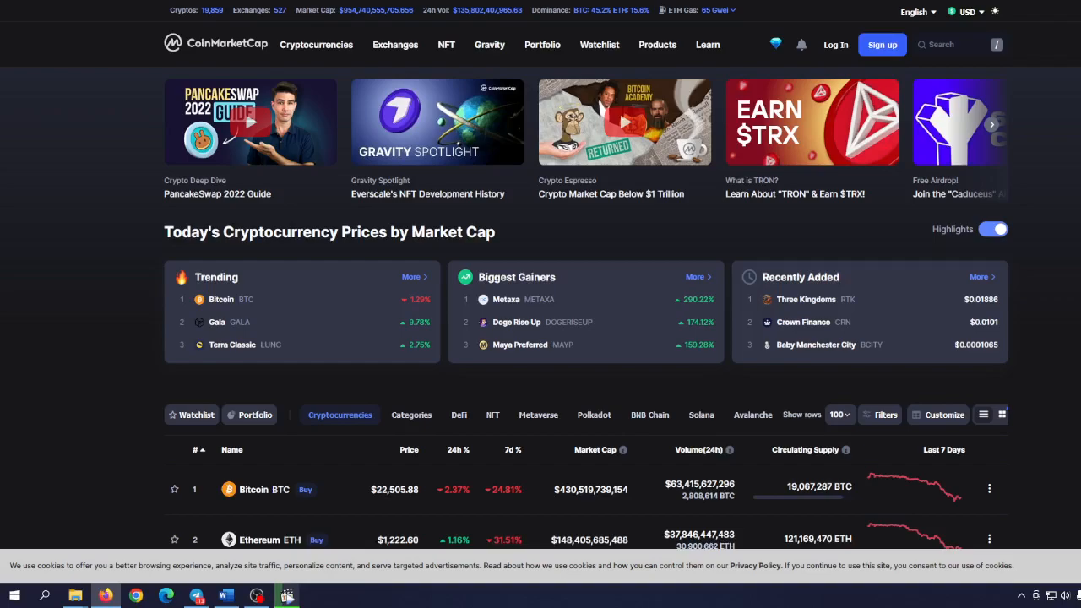
# Step: Scroll through CoinMarketCap's market-cap rankings to reach the Bitgert (BRISE) coin
pyautogui.scroll(-3)
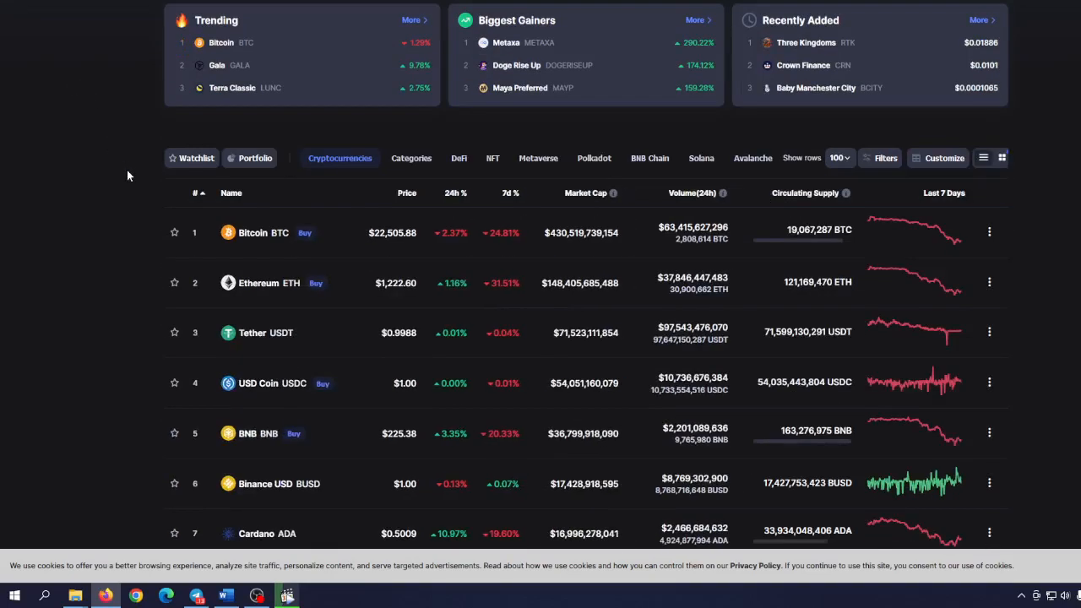
pyautogui.moveTo(142, 200)
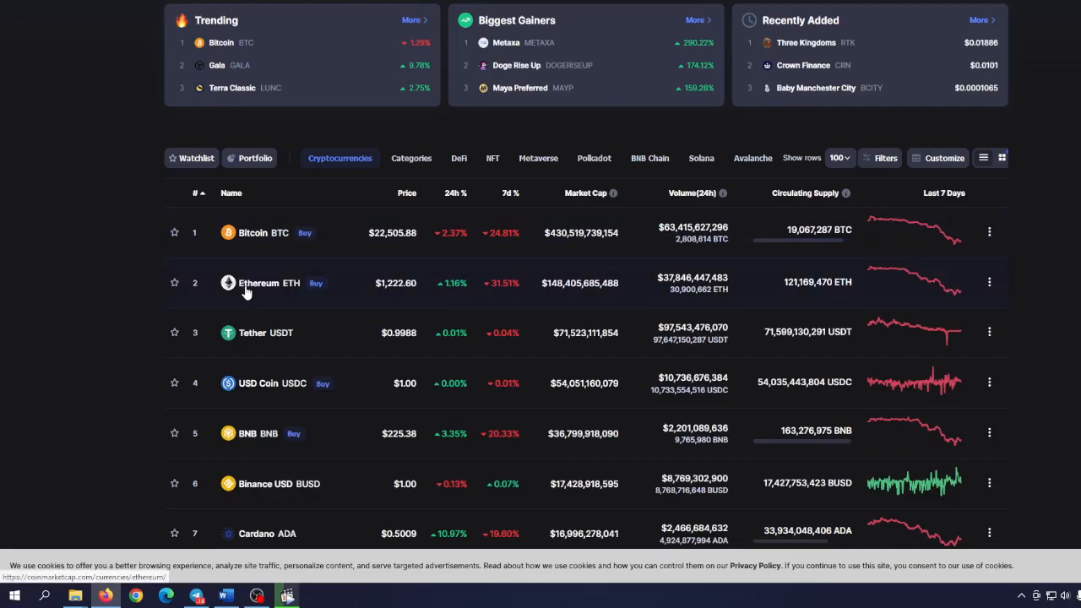
pyautogui.scroll(-3)
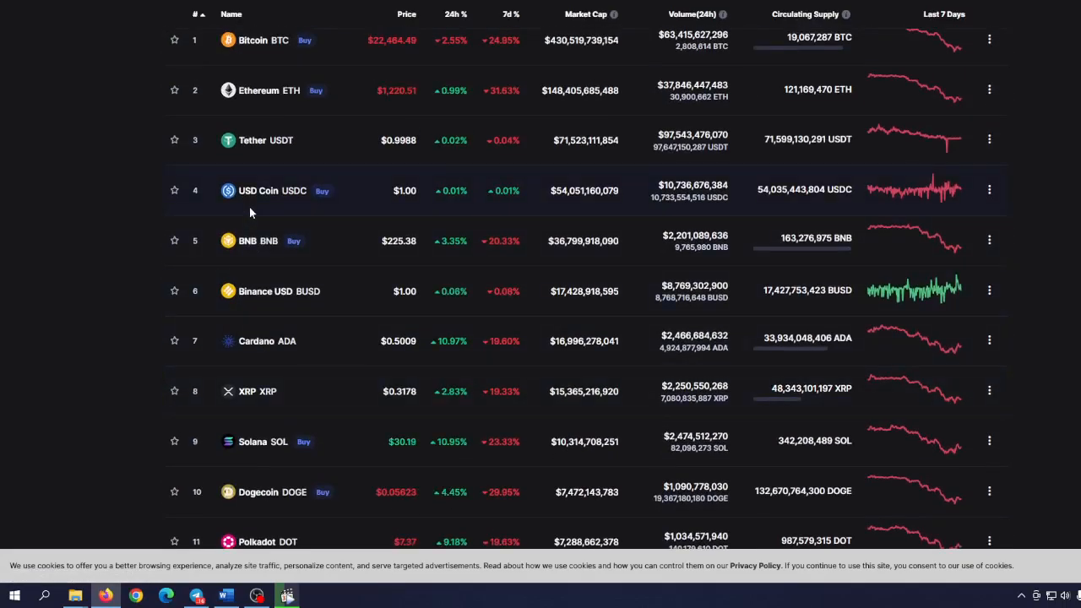
pyautogui.moveTo(199, 177)
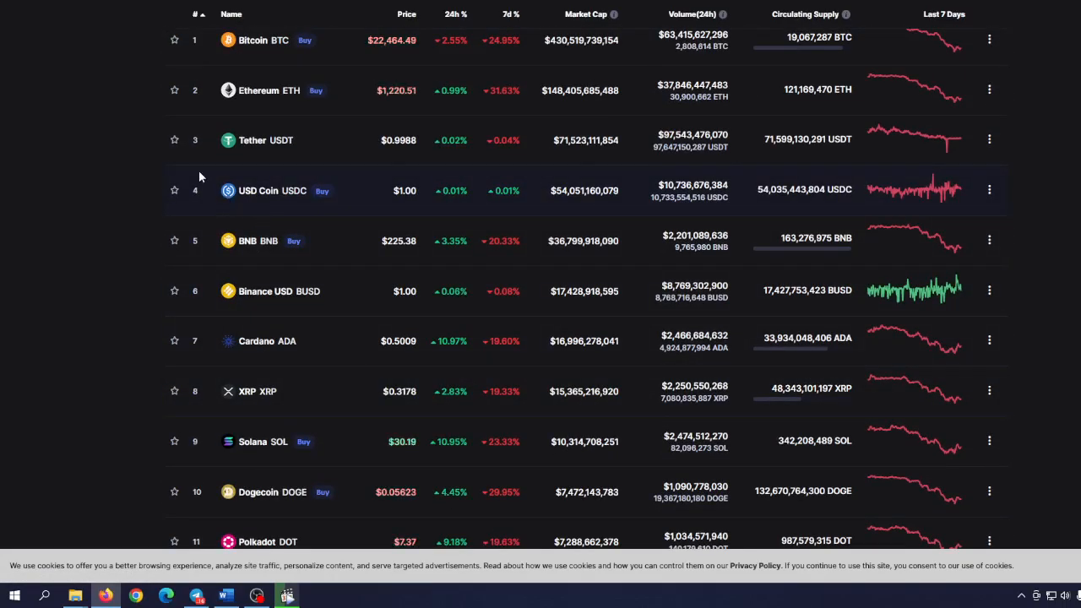
pyautogui.scroll(-3)
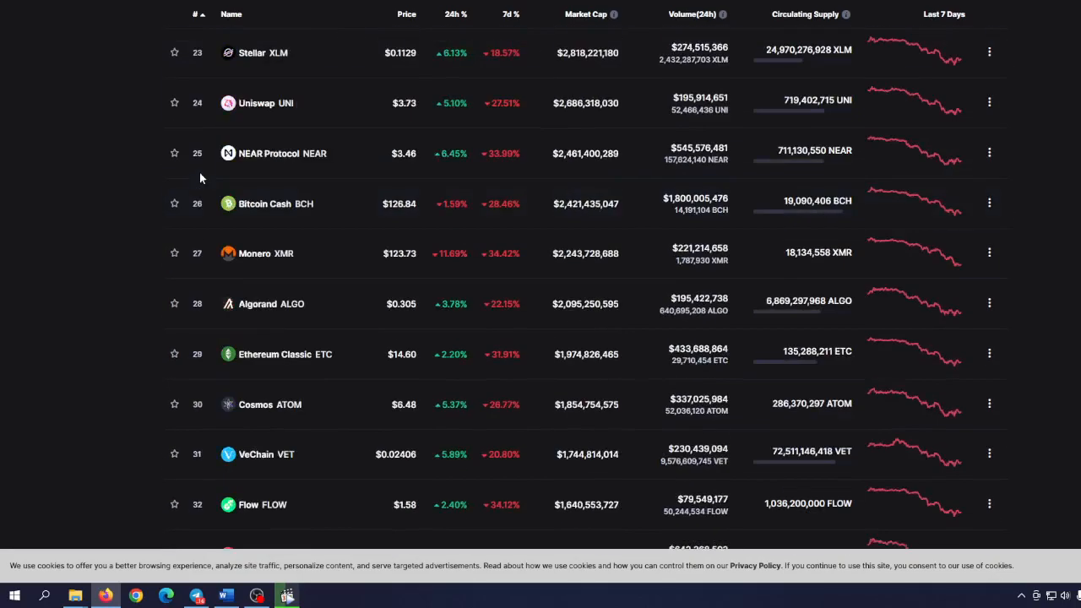
pyautogui.scroll(-3)
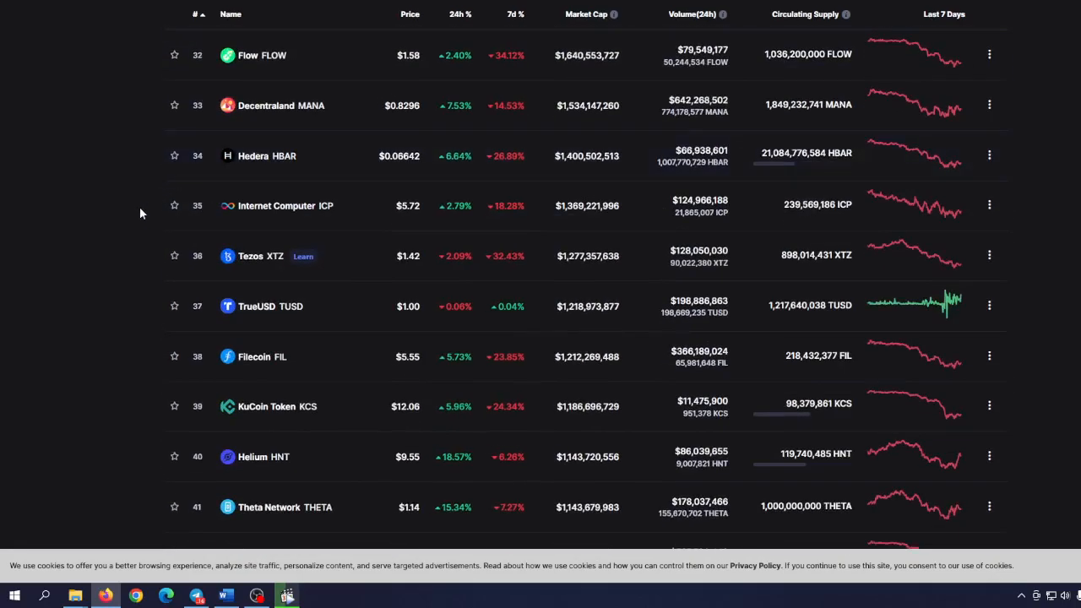
pyautogui.scroll(-3)
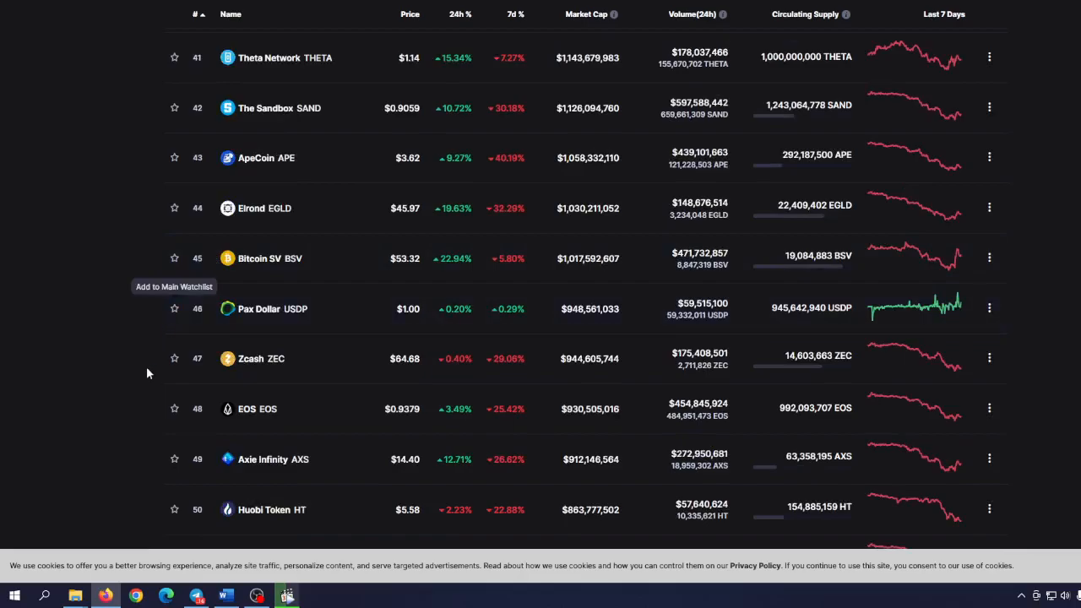
pyautogui.scroll(-3)
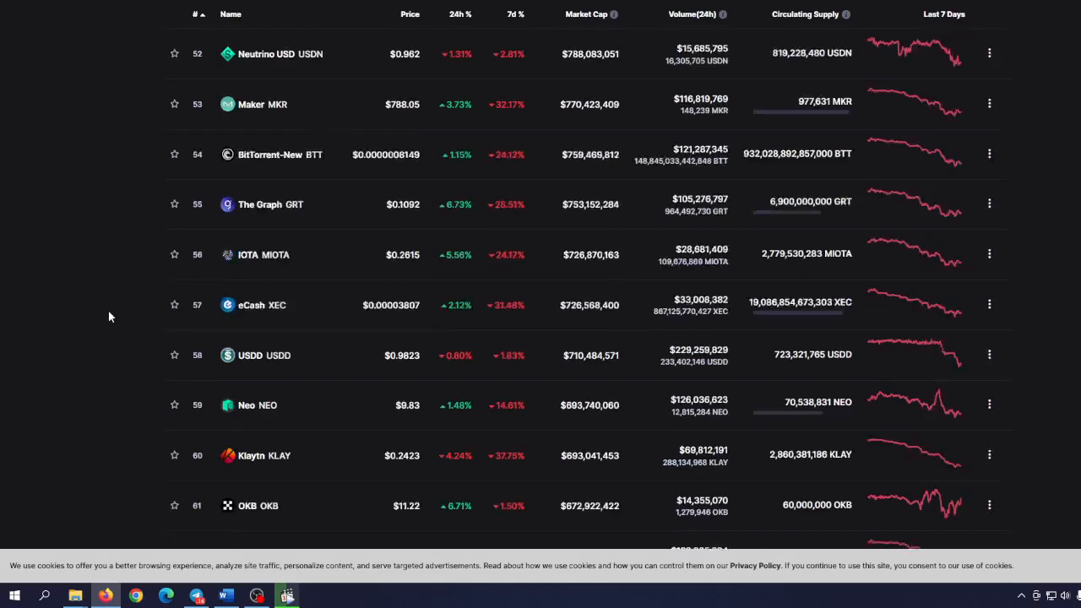
pyautogui.scroll(3)
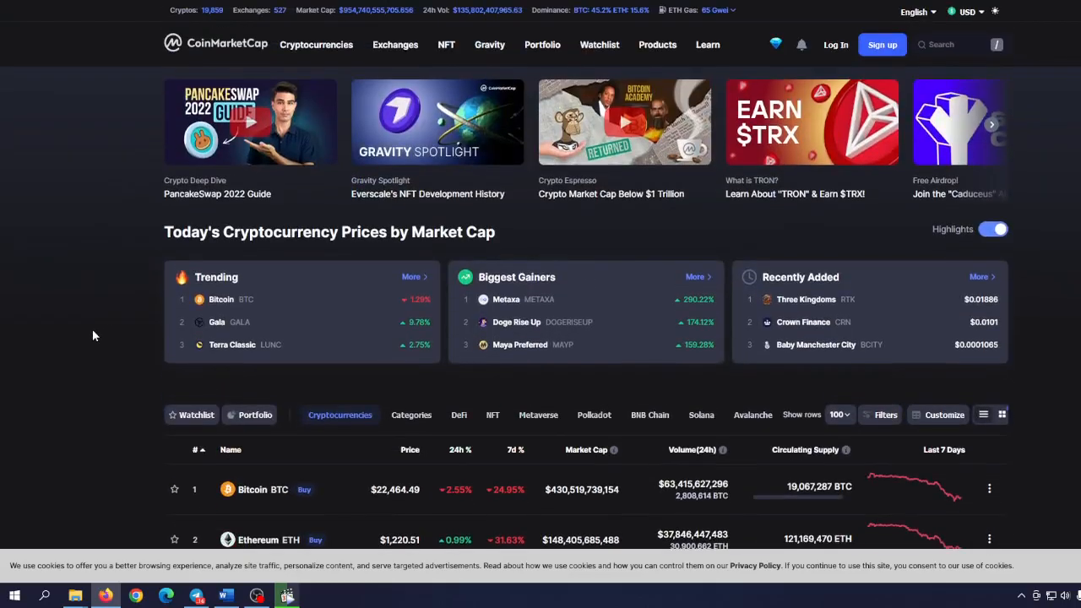
pyautogui.scroll(-3)
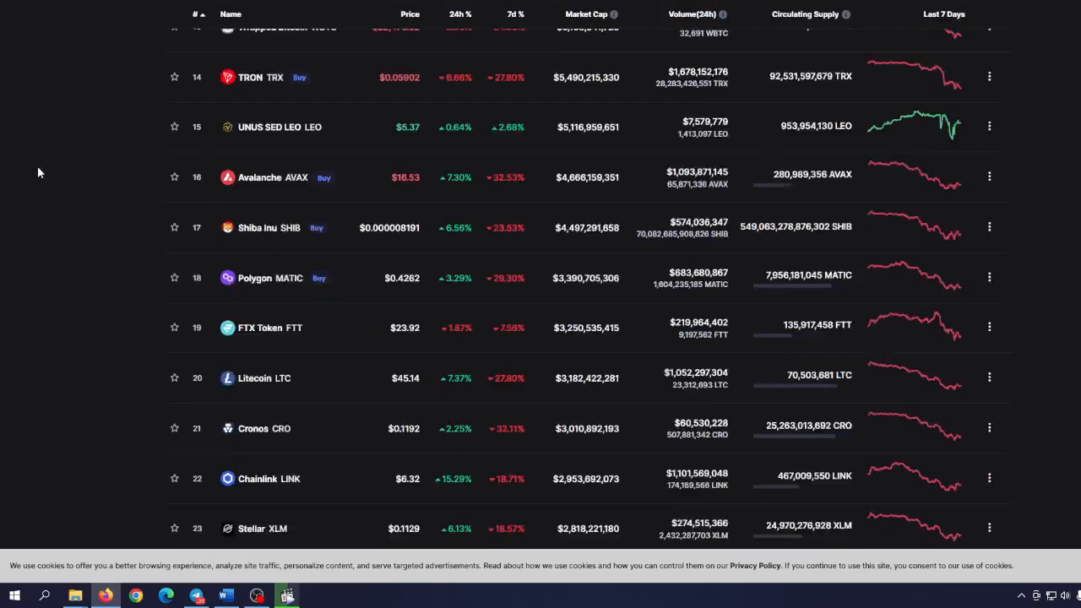
pyautogui.scroll(-3)
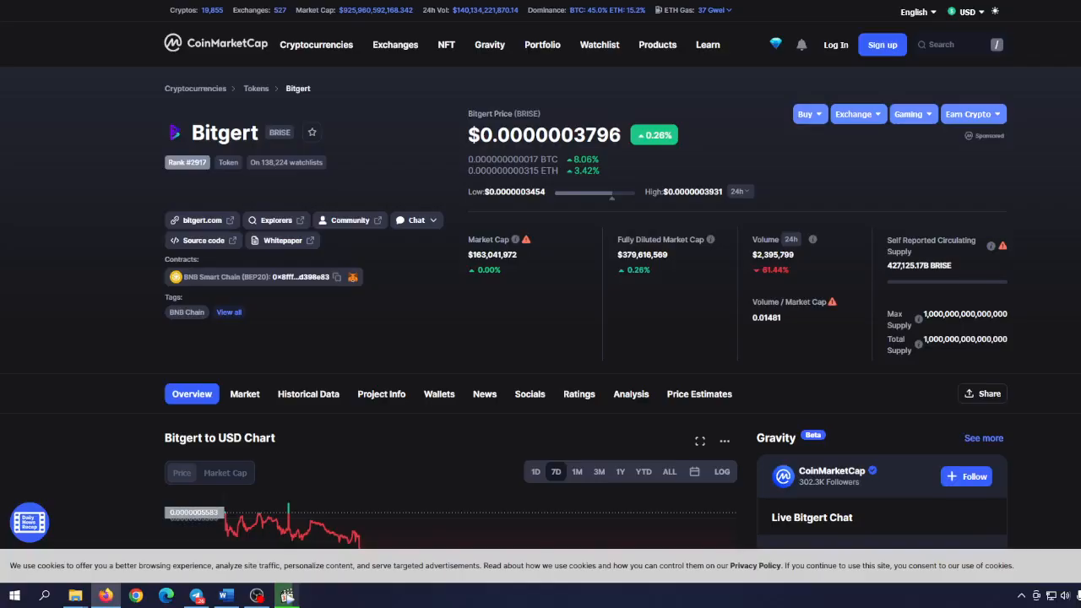
pyautogui.scroll(-3)
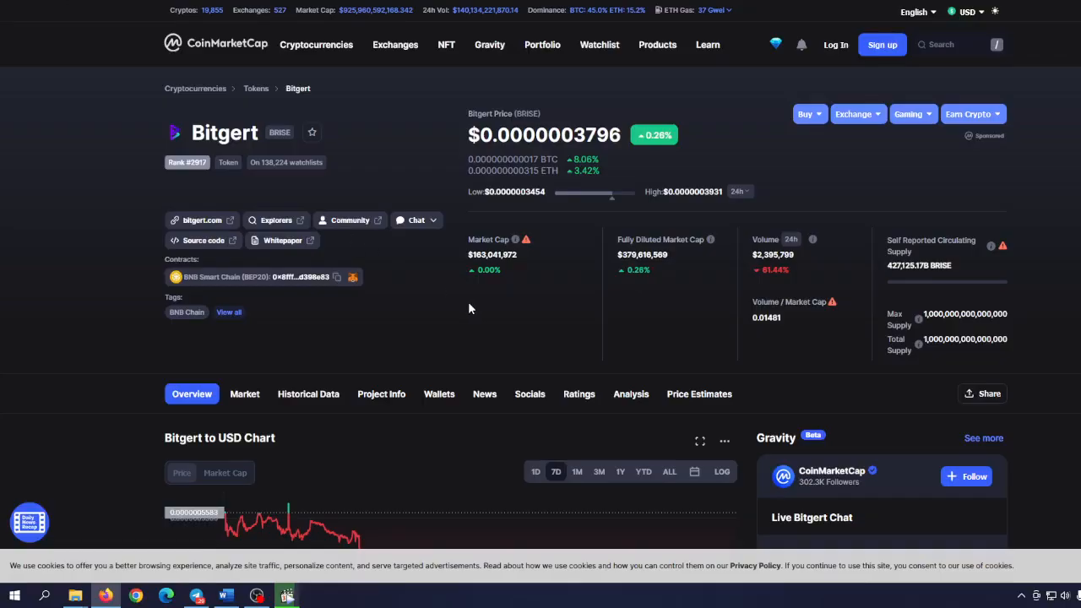
pyautogui.scroll(-3)
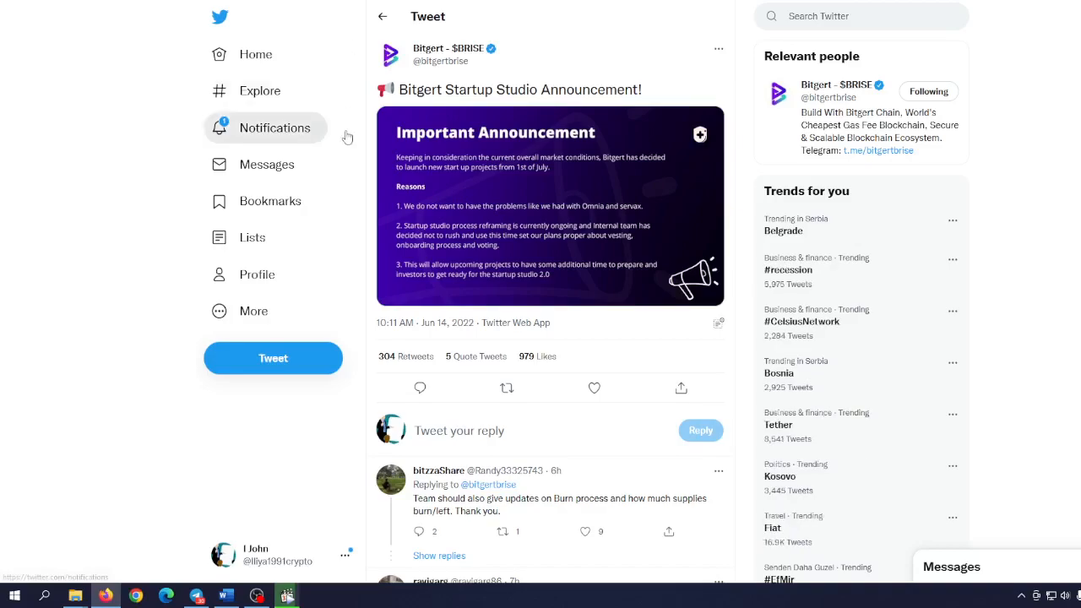
pyautogui.moveTo(537, 194)
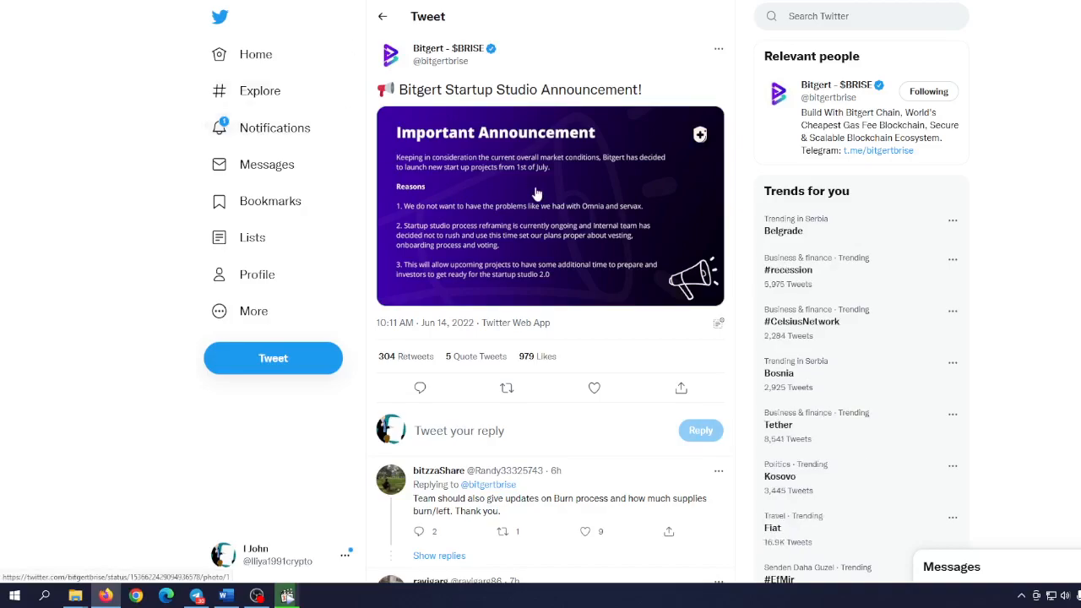
# Step: Enlarge the Bitgert Startup Studio announcement image to read the 1st of July launch reasons
pyautogui.click(549, 206)
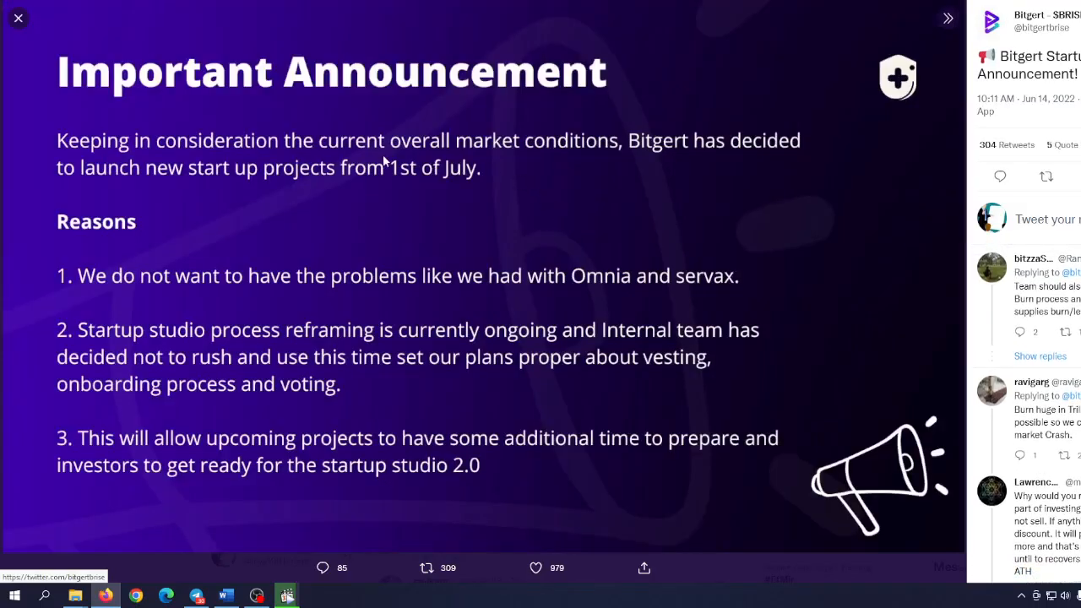
pyautogui.moveTo(447, 184)
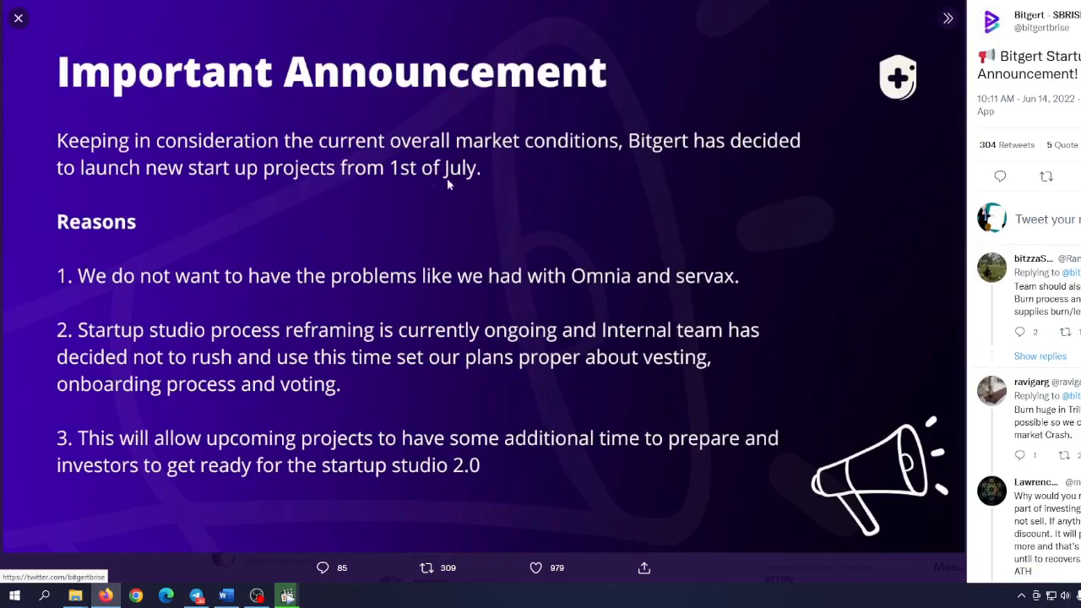
pyautogui.moveTo(236, 187)
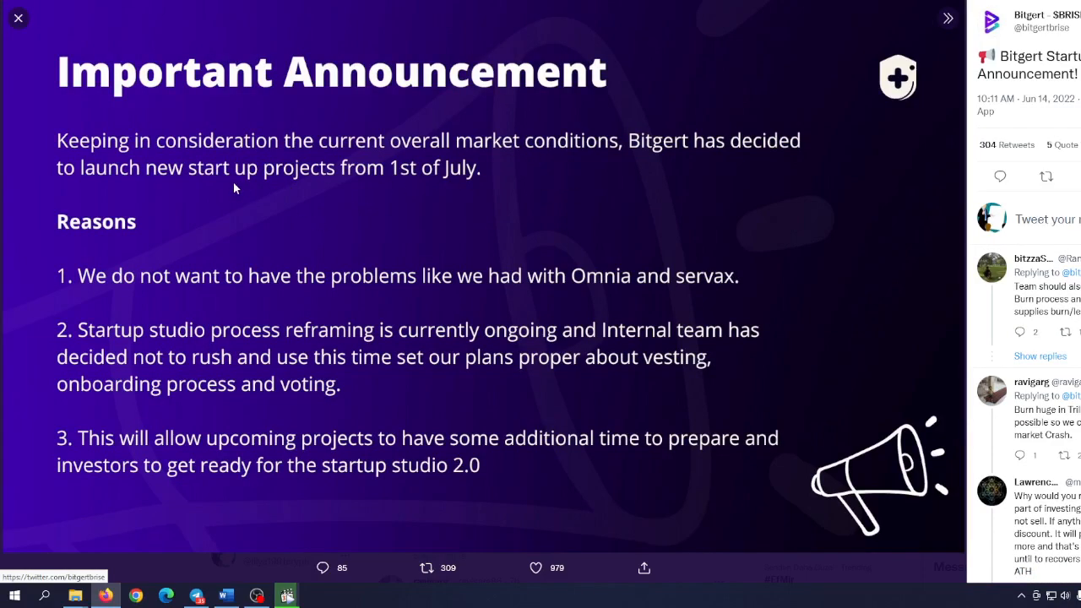
pyautogui.moveTo(152, 297)
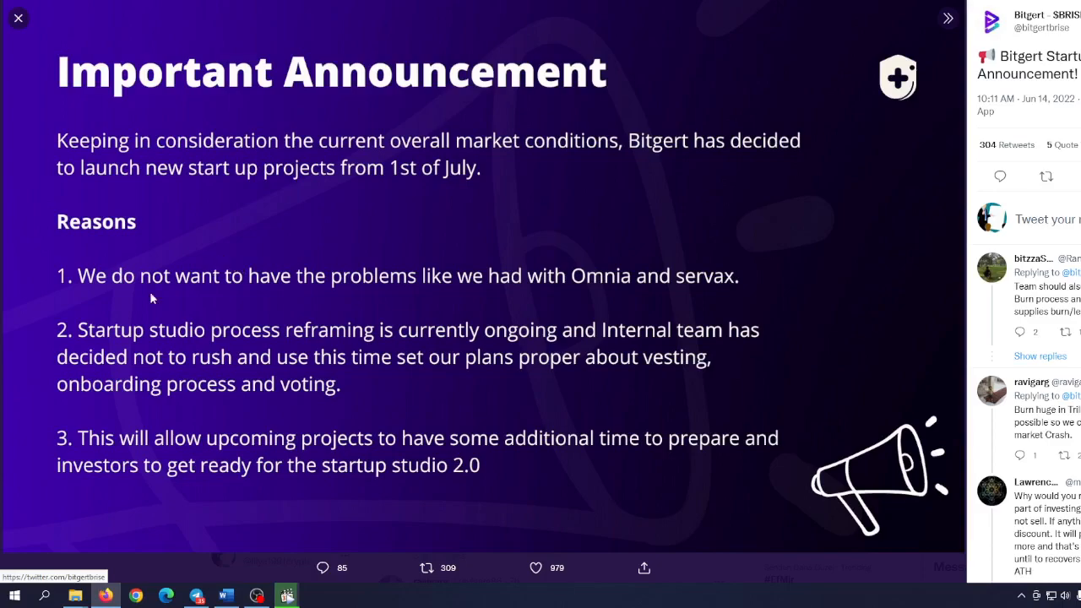
pyautogui.moveTo(456, 295)
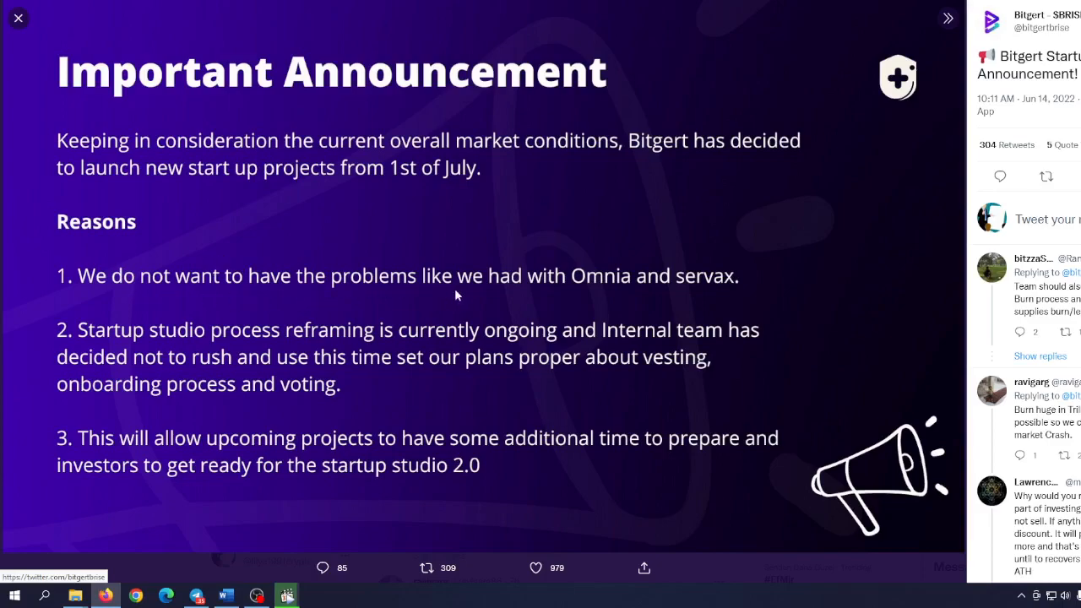
pyautogui.moveTo(226, 336)
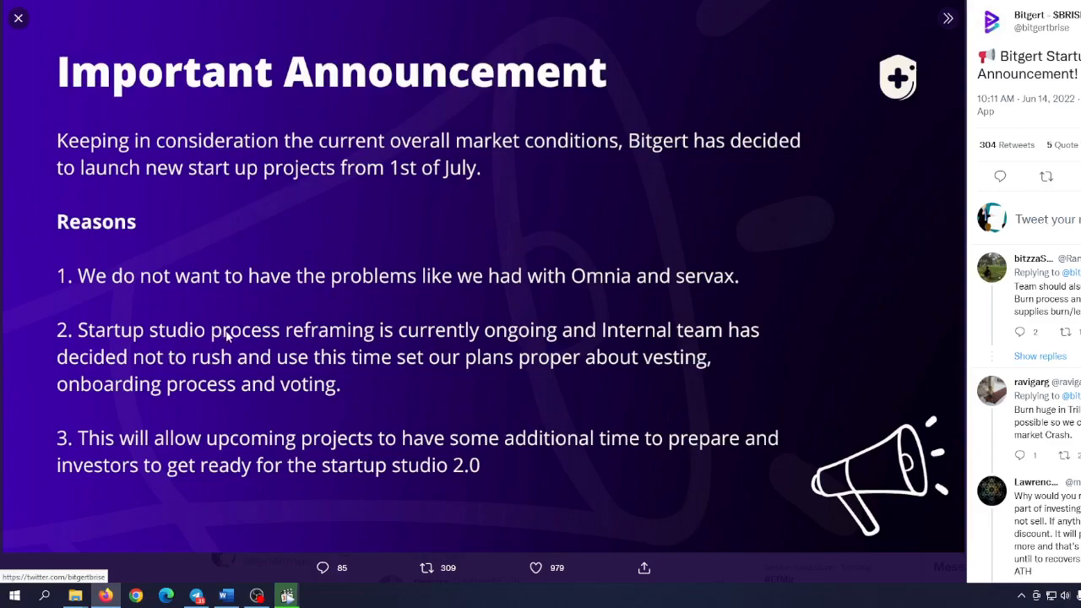
pyautogui.moveTo(338, 350)
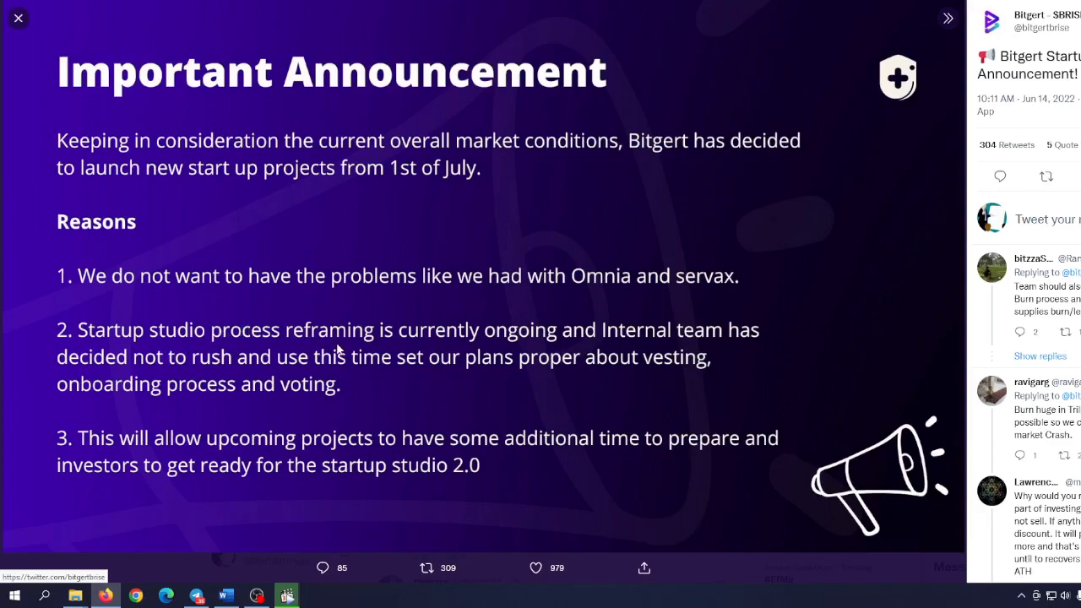
pyautogui.moveTo(222, 363)
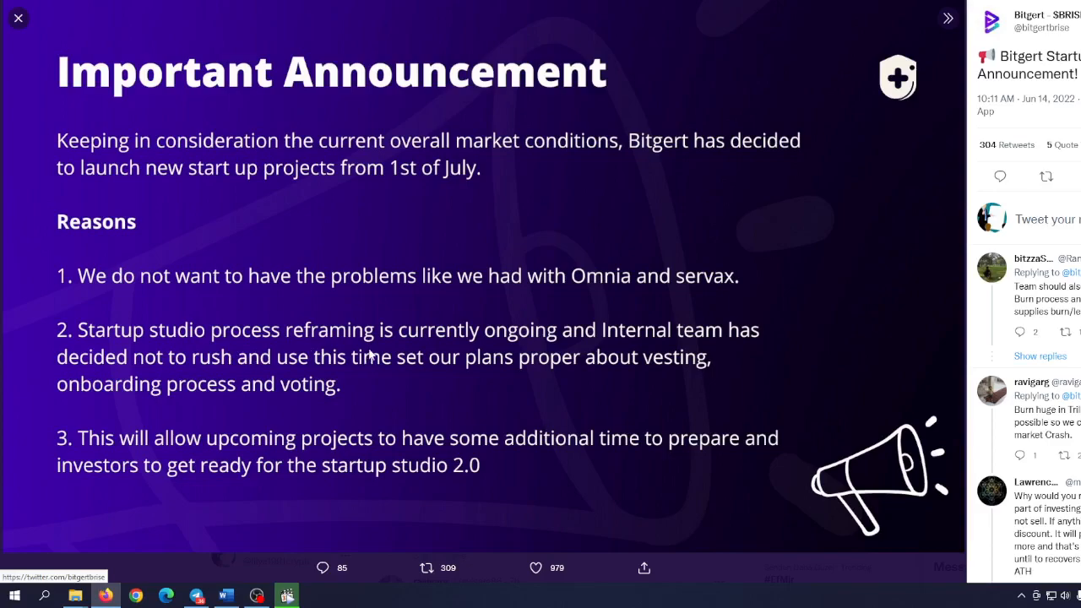
pyautogui.moveTo(239, 355)
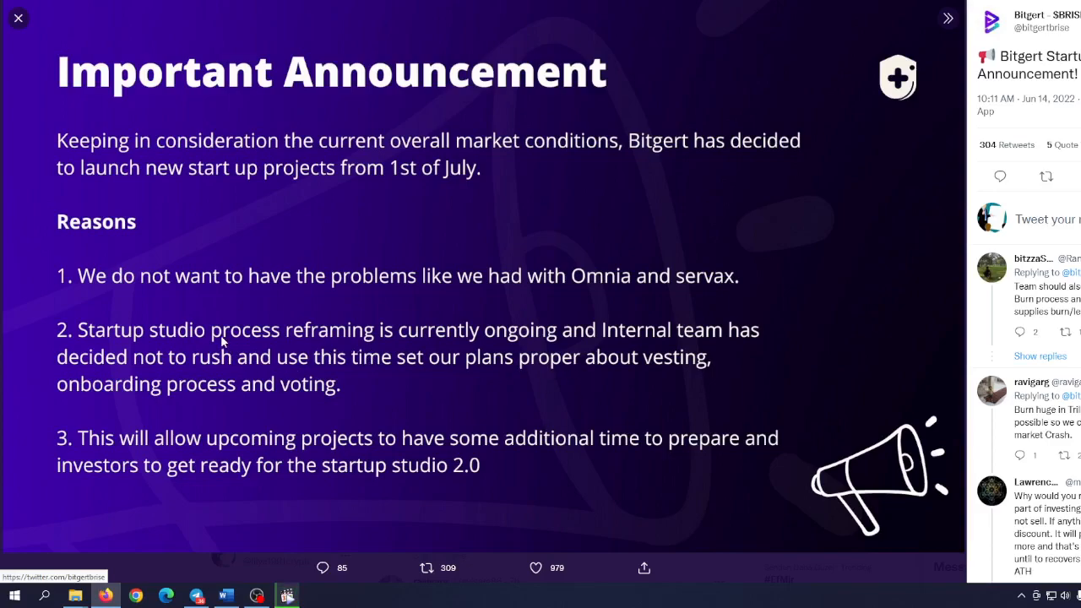
pyautogui.moveTo(353, 439)
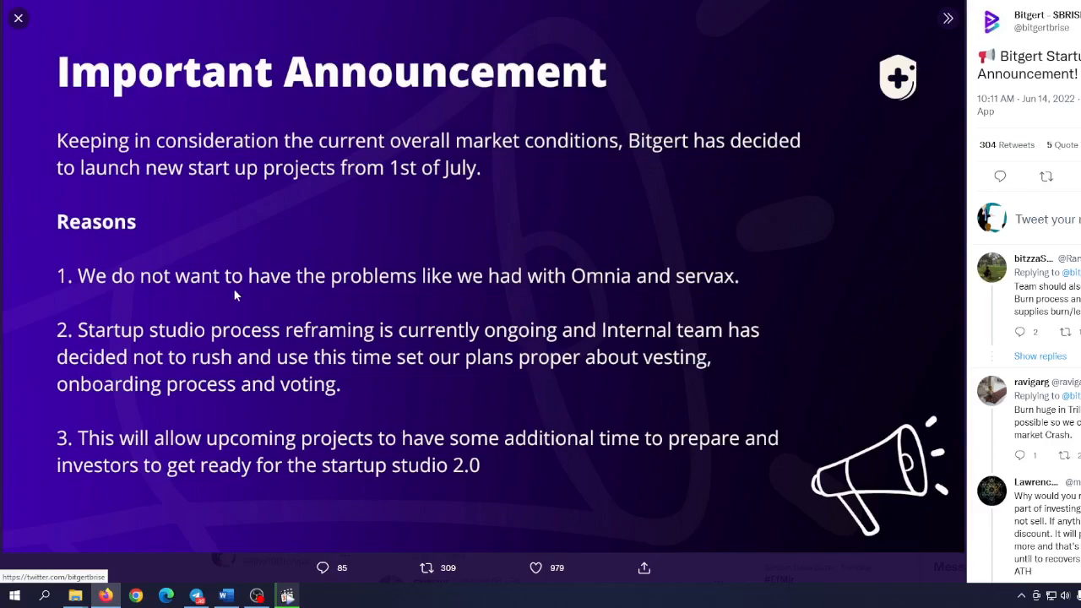
pyautogui.moveTo(224, 312)
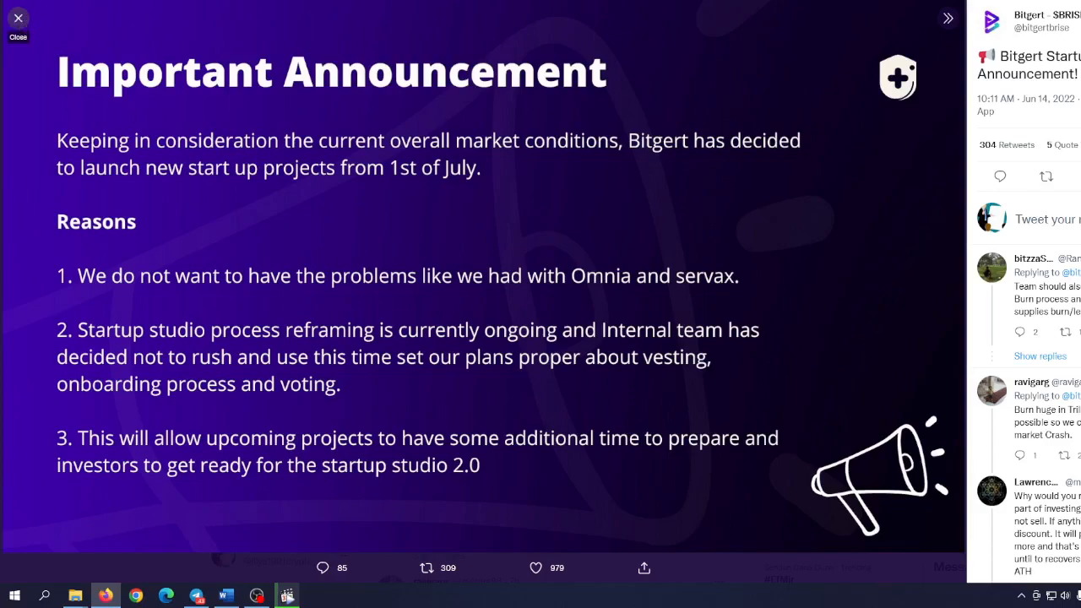
# Step: Close the enlarged image and move to the Bitgert tweet about winning $3000 on the VEFI Contest
pyautogui.click(17, 17)
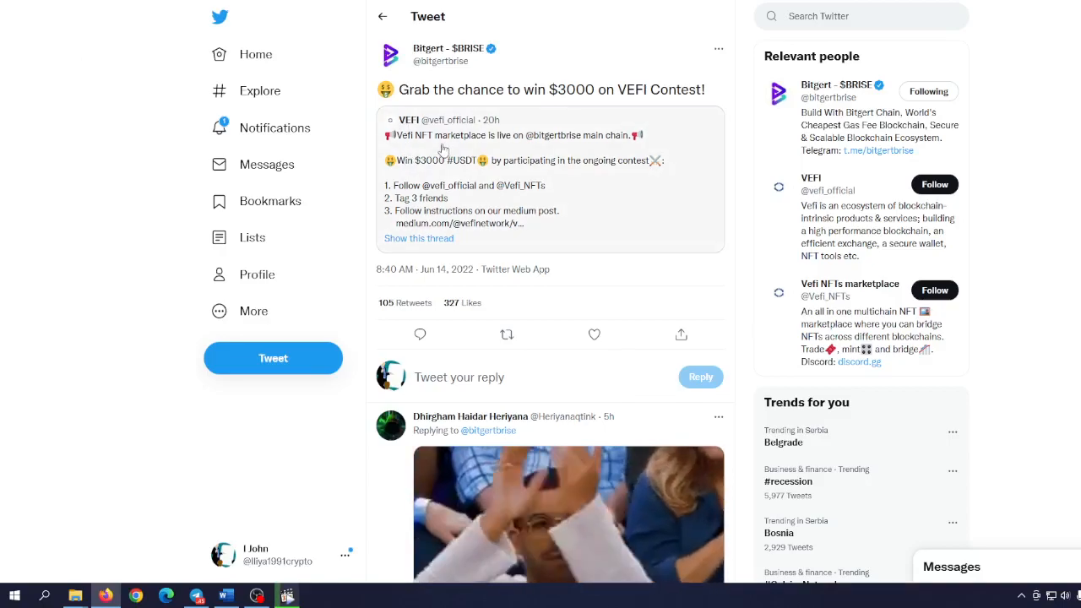
pyautogui.scroll(-3)
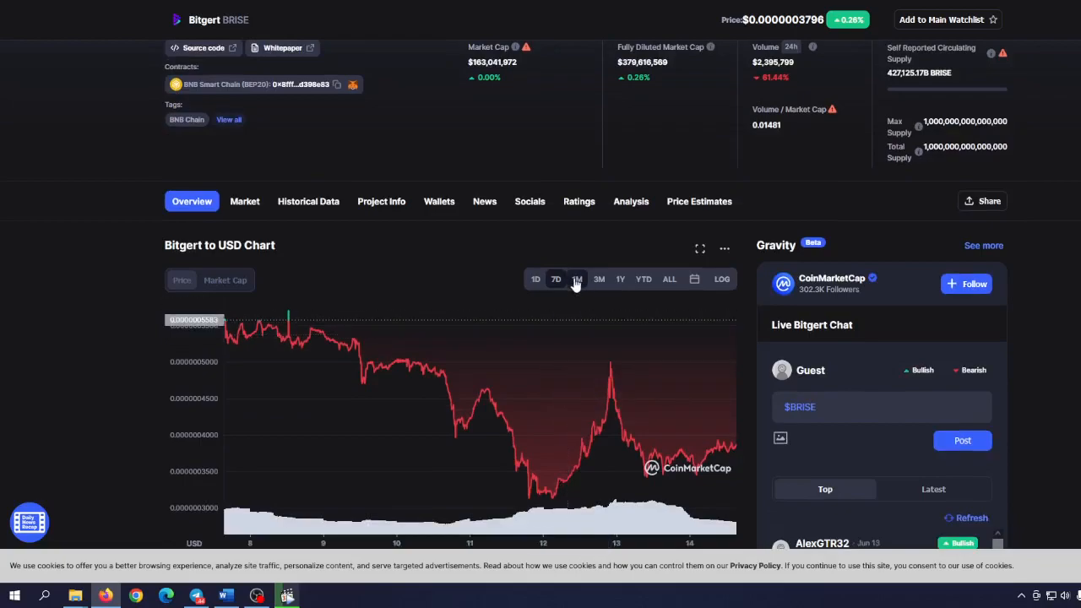
# Step: Switch the Bitgert to USD chart to the 1M range and examine June's steep price drop
pyautogui.click(578, 278)
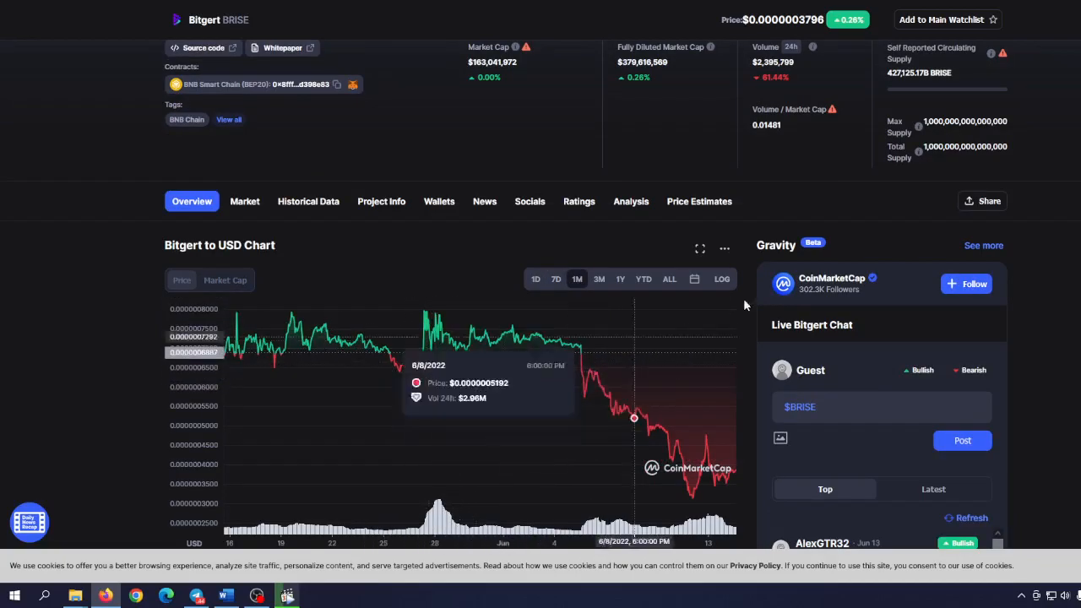
pyautogui.scroll(-3)
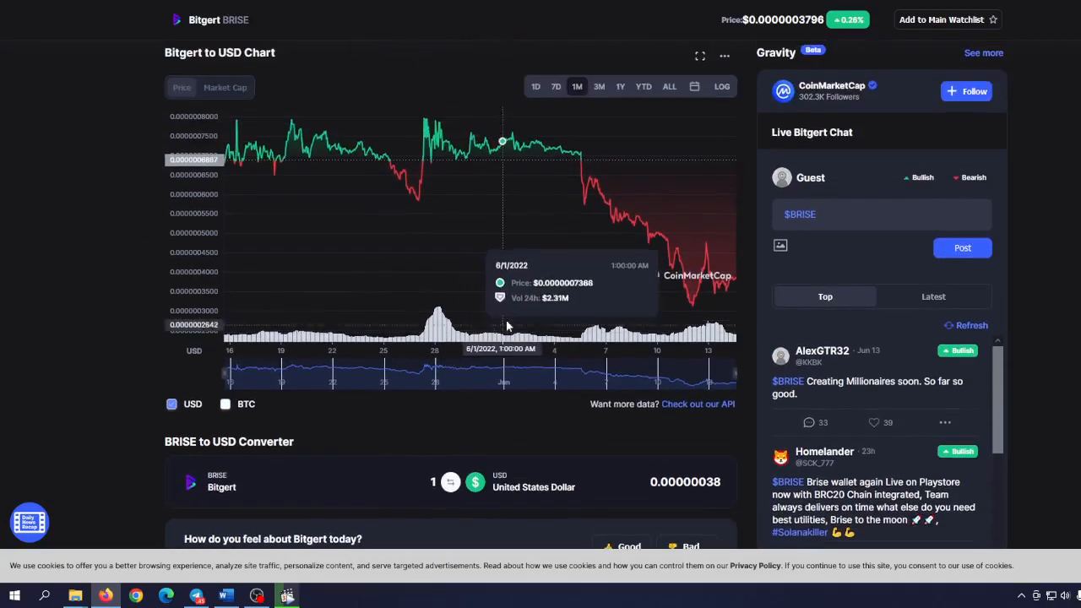
pyautogui.moveTo(318, 206)
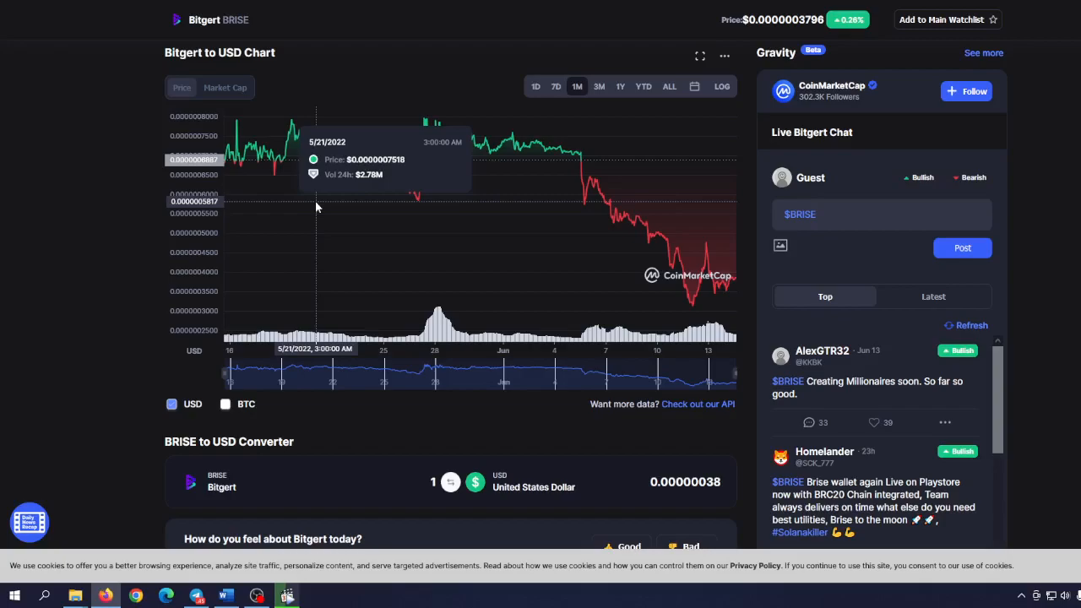
pyautogui.moveTo(577, 297)
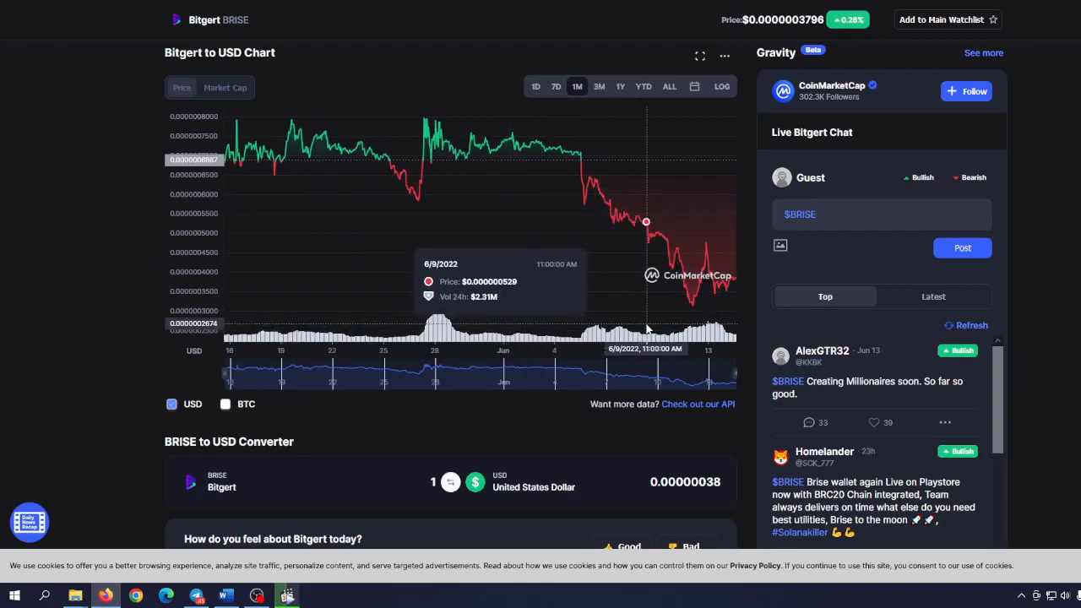
pyautogui.moveTo(659, 308)
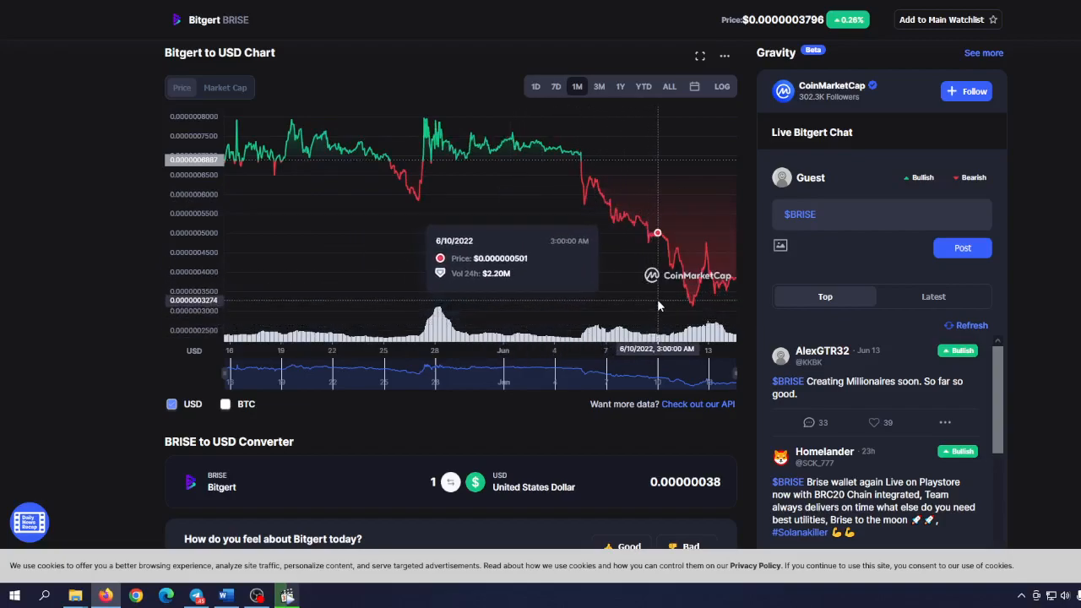
pyautogui.moveTo(665, 307)
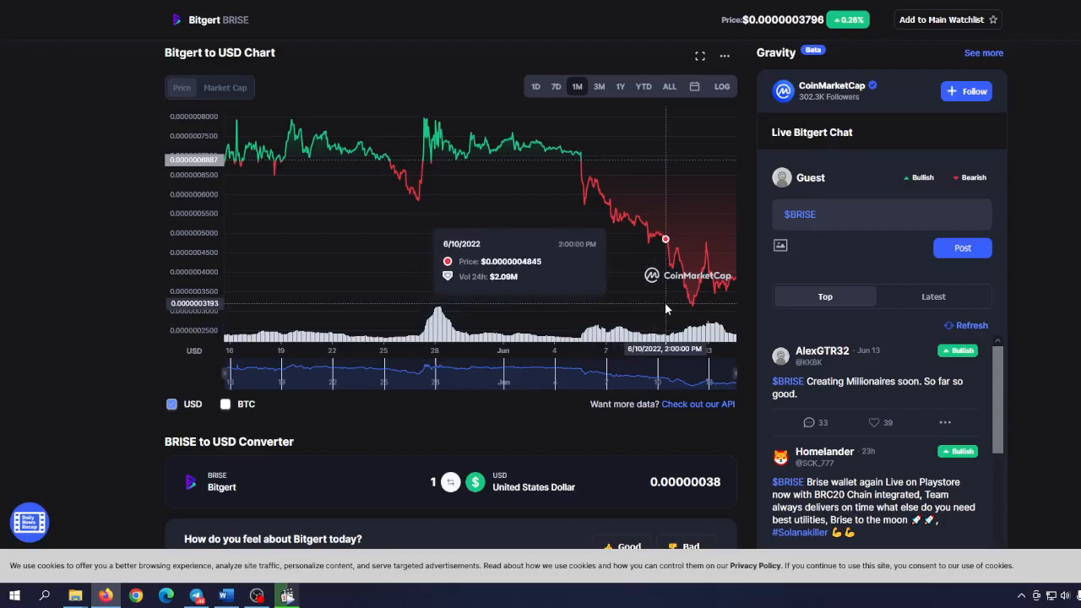
pyautogui.moveTo(685, 310)
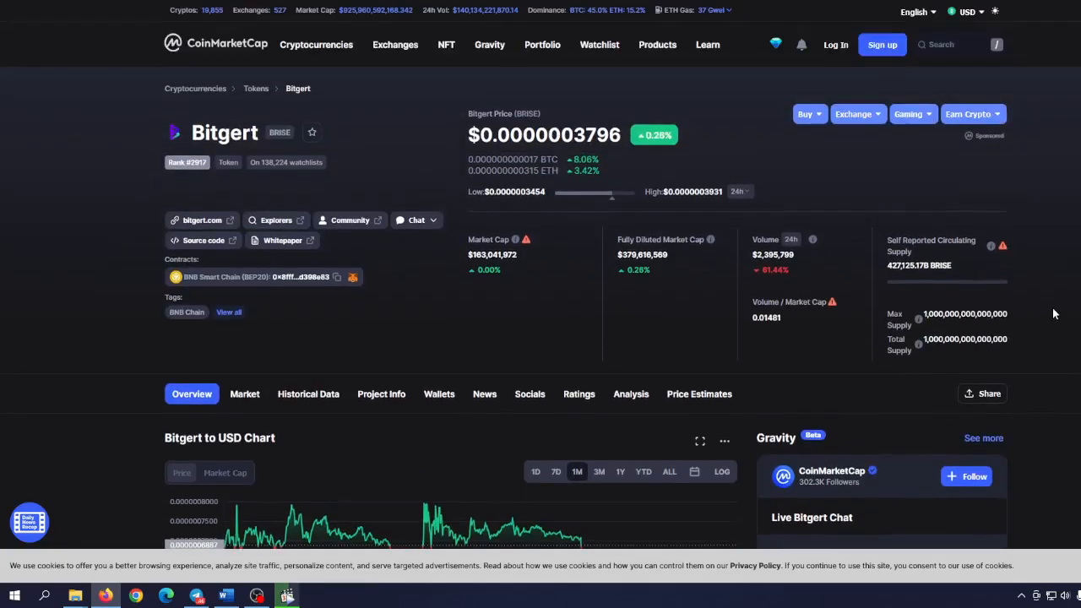
pyautogui.scroll(-3)
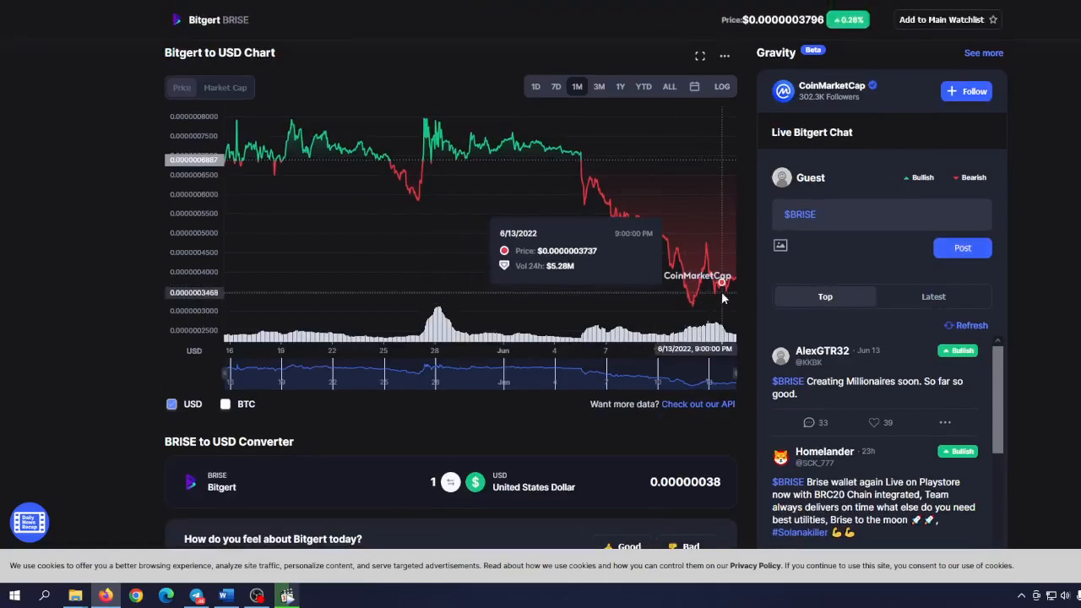
pyautogui.moveTo(684, 313)
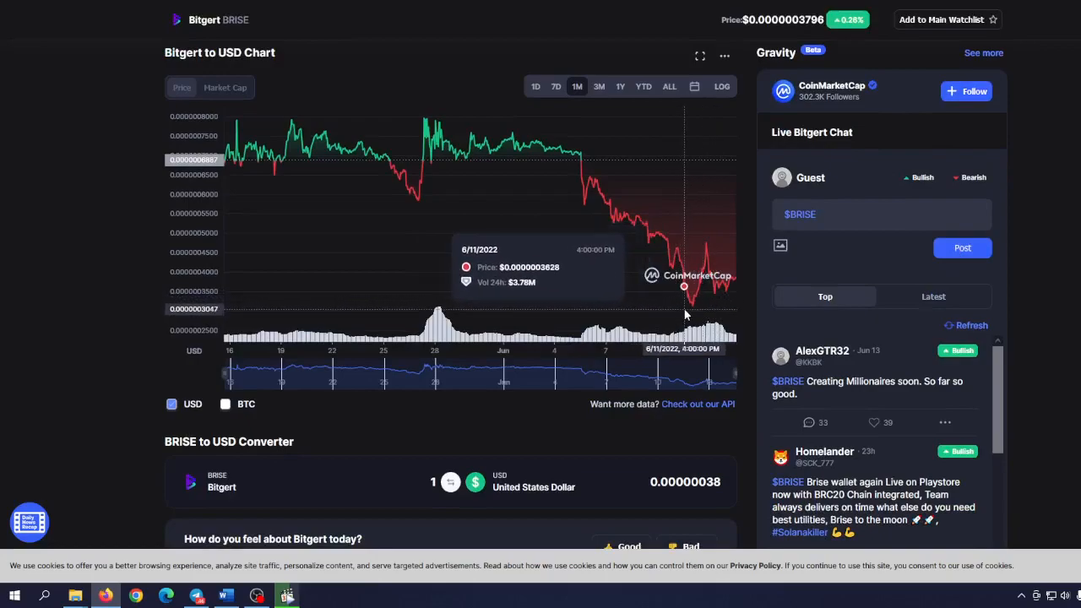
pyautogui.moveTo(691, 302)
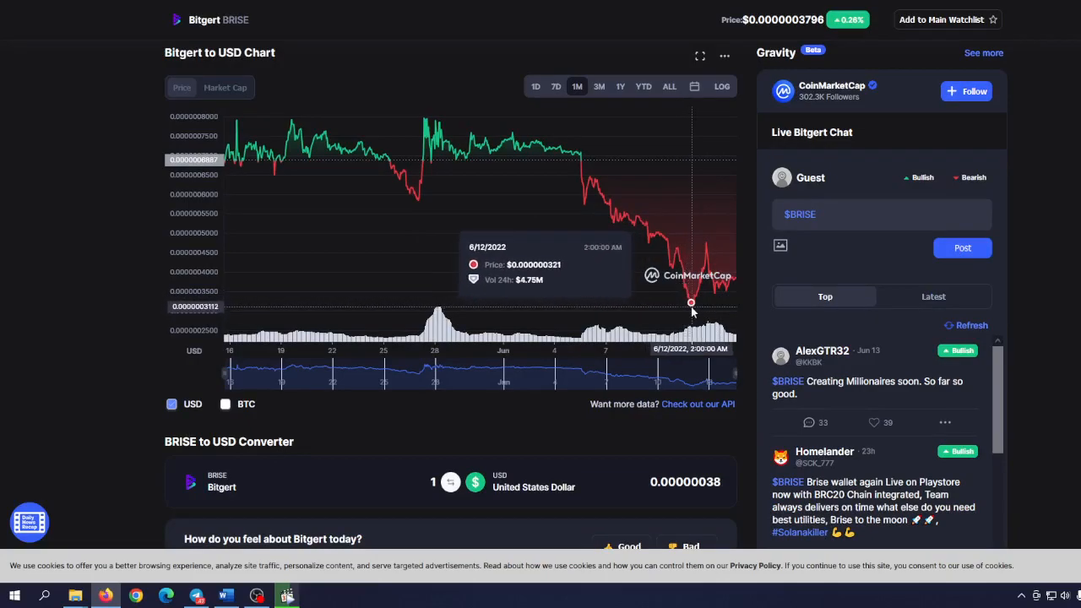
pyautogui.moveTo(763, 312)
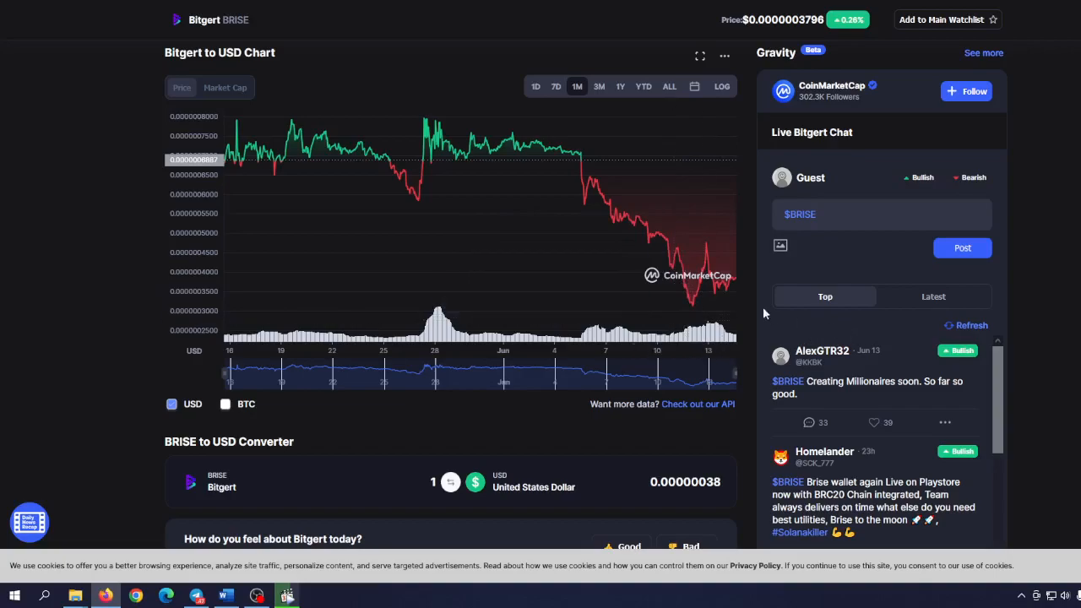
pyautogui.moveTo(679, 255)
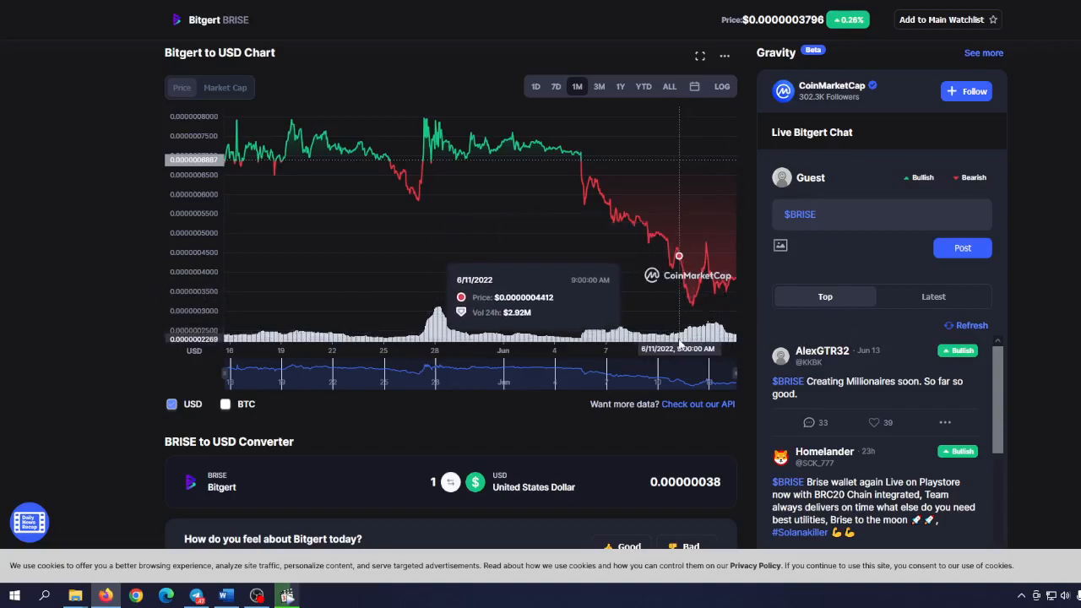
pyautogui.scroll(3)
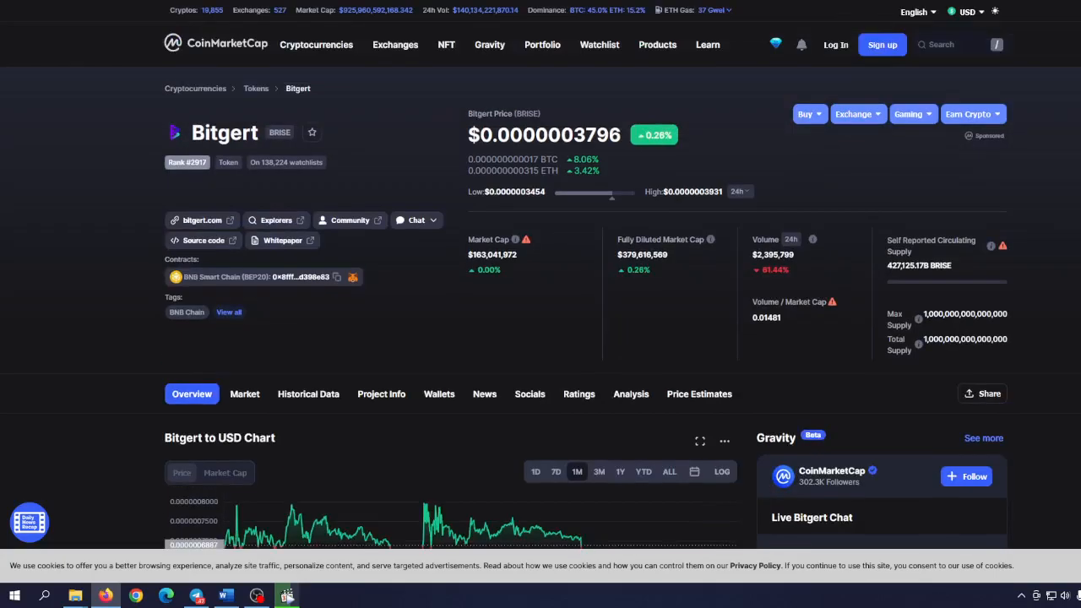